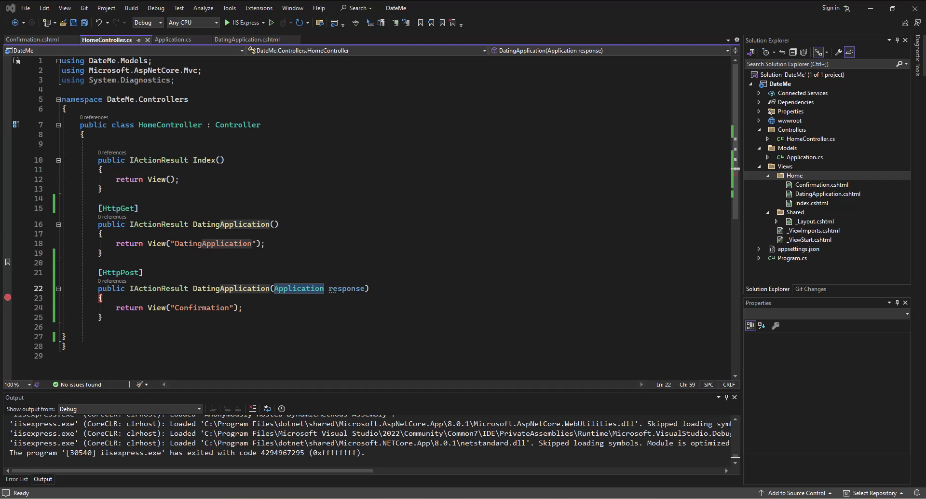
mouse_move(581, 296)
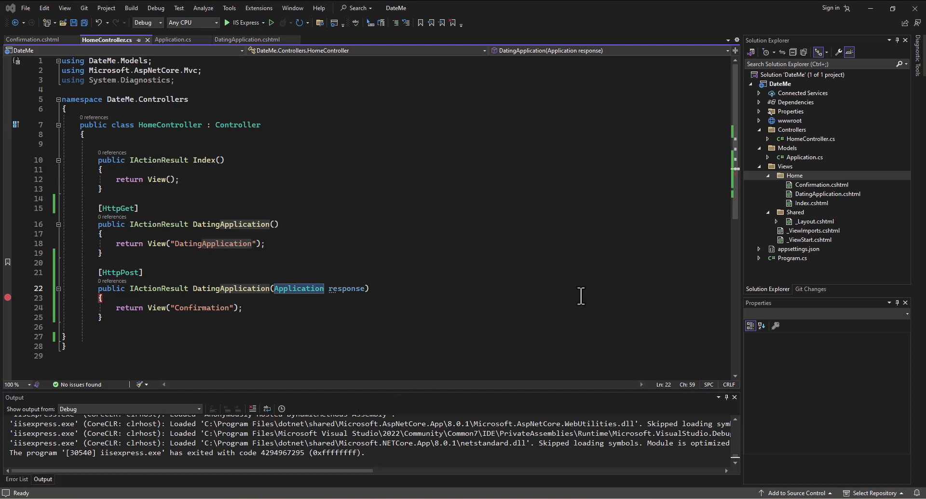
mouse_move(531, 237)
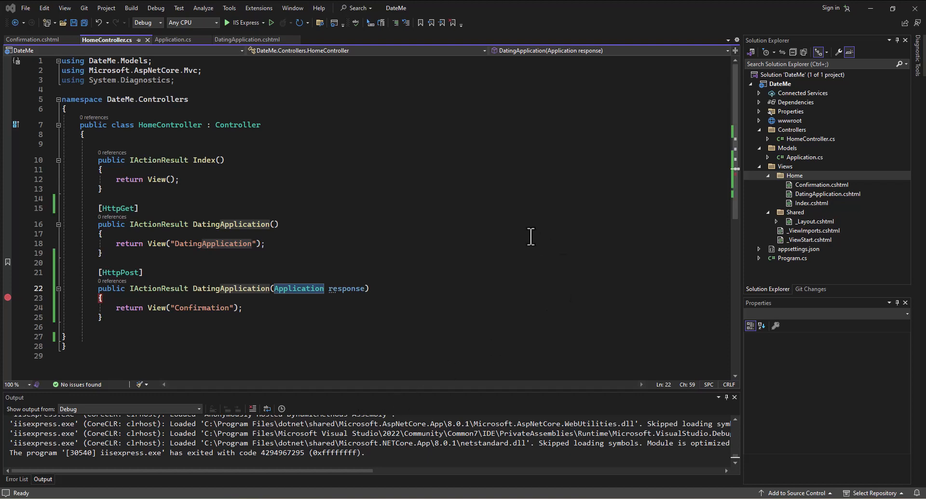
mouse_move(536, 236)
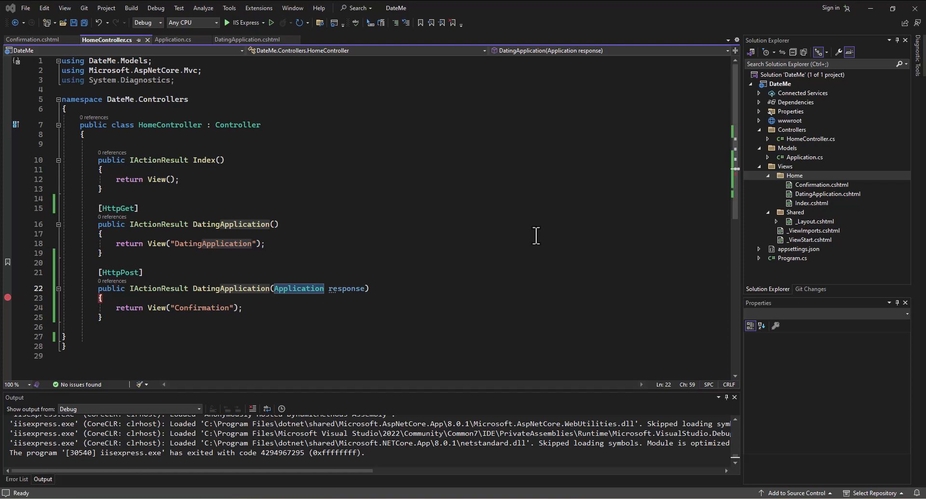
Step: Open Index.cshtml, glance at the DatingApplication.cshtml form markup, then return to Index
double_click(812, 203)
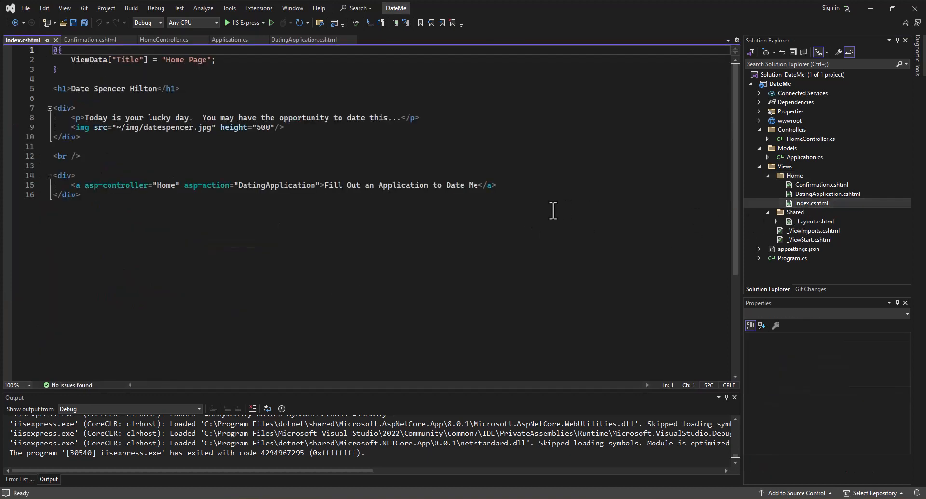
mouse_move(258, 157)
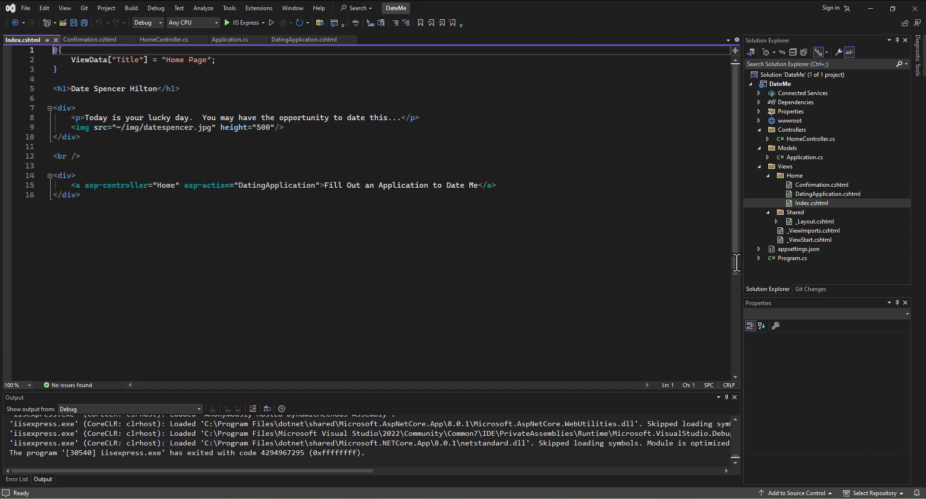
left_click(302, 40)
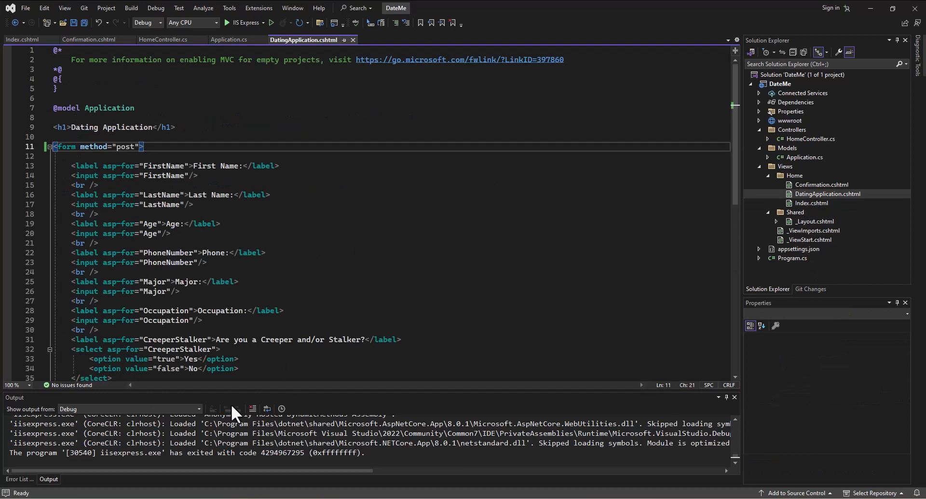
left_click(22, 39)
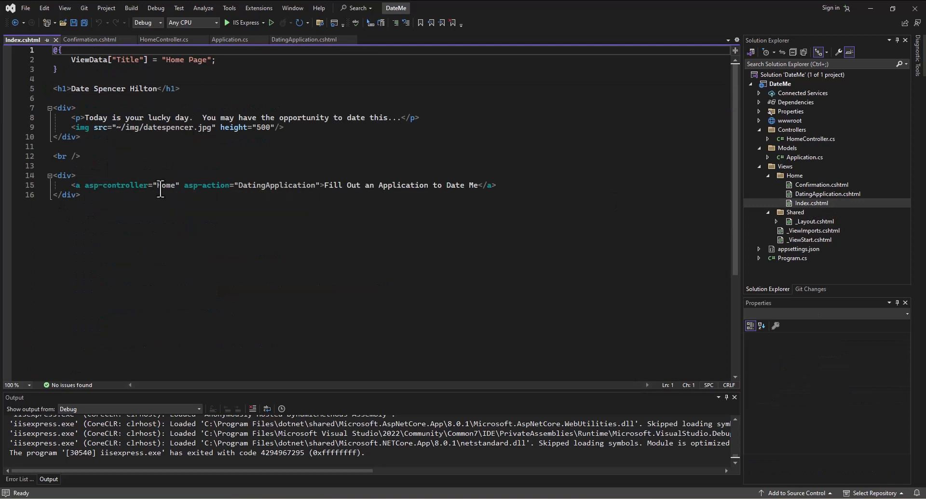
mouse_move(774, 186)
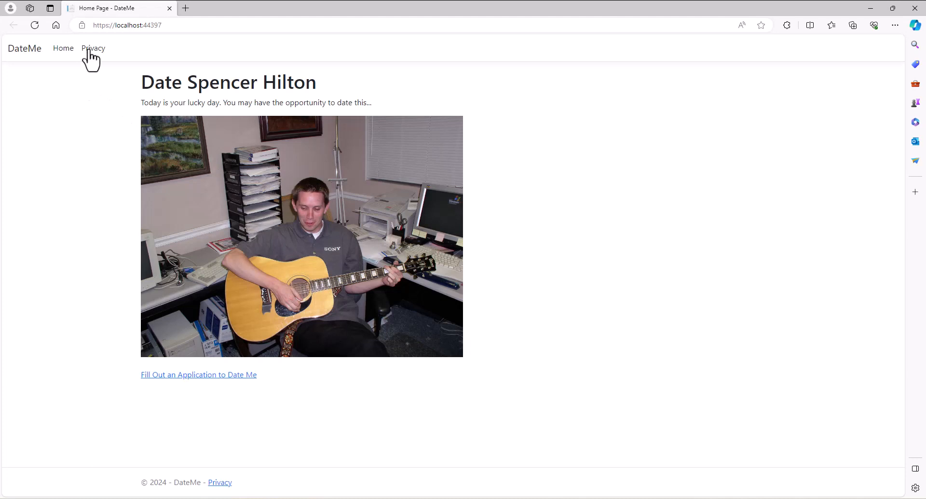
mouse_move(220, 483)
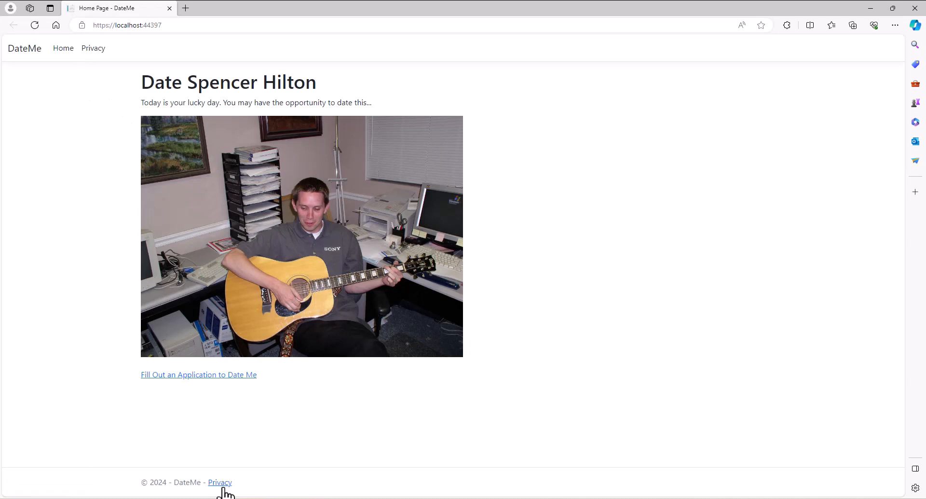
mouse_move(913, 19)
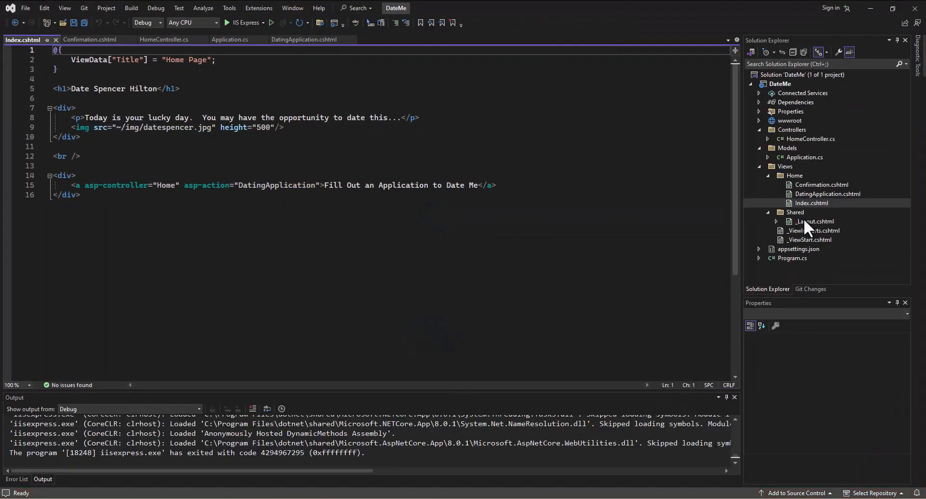
Step: In _Layout.cshtml, replace the Privacy nav link's action and text with 'Dating Application'
double_click(815, 221)
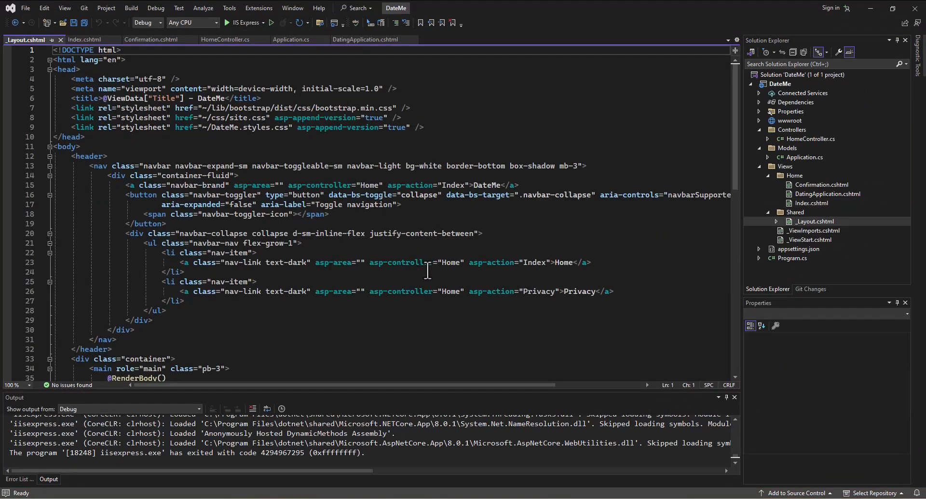
double_click(538, 291)
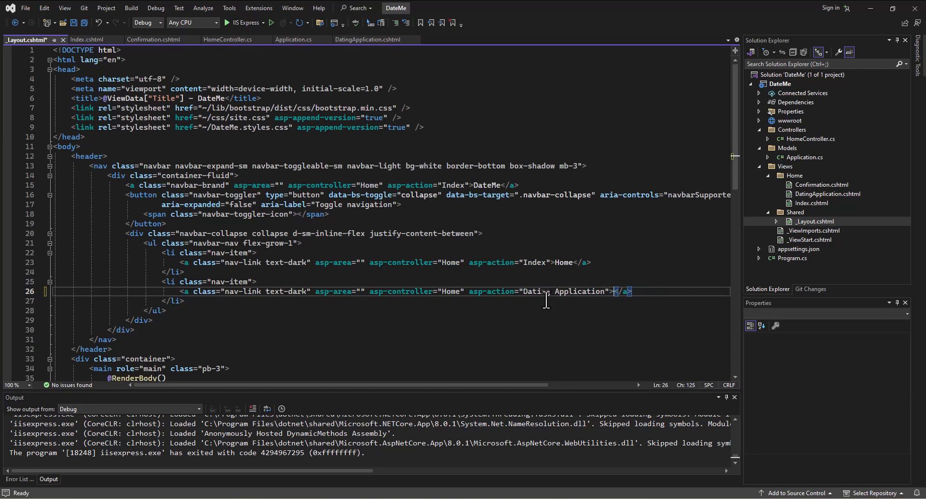
type("Dating Application")
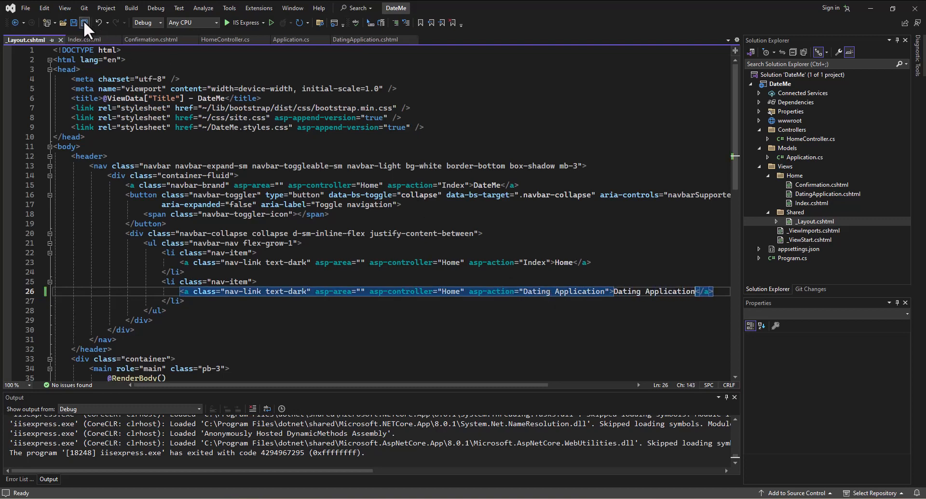
Step: Save the layout, run the site, and try the Dating Application link, which returns 404
left_click(271, 23)
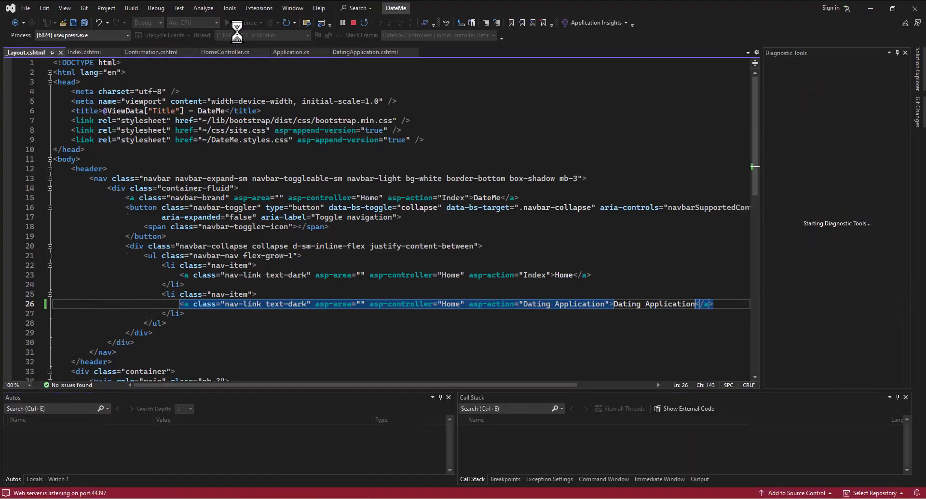
left_click(238, 23)
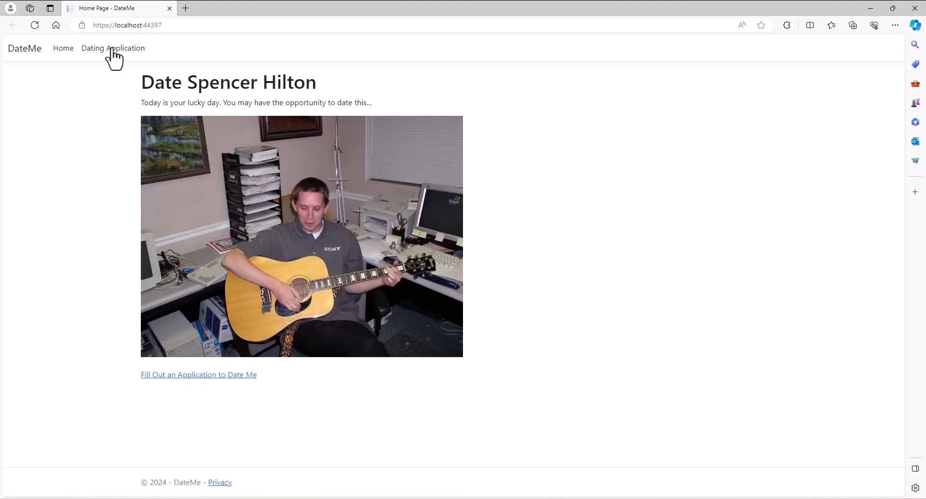
left_click(113, 48)
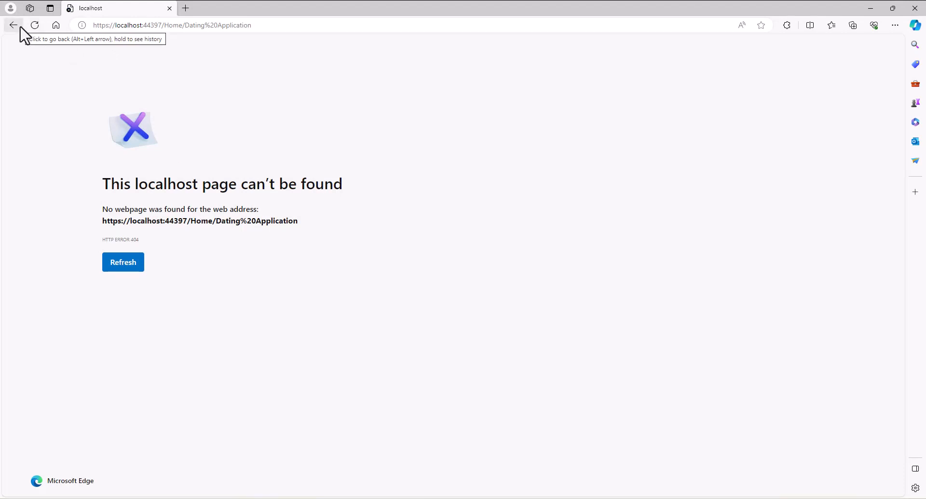
left_click(14, 25)
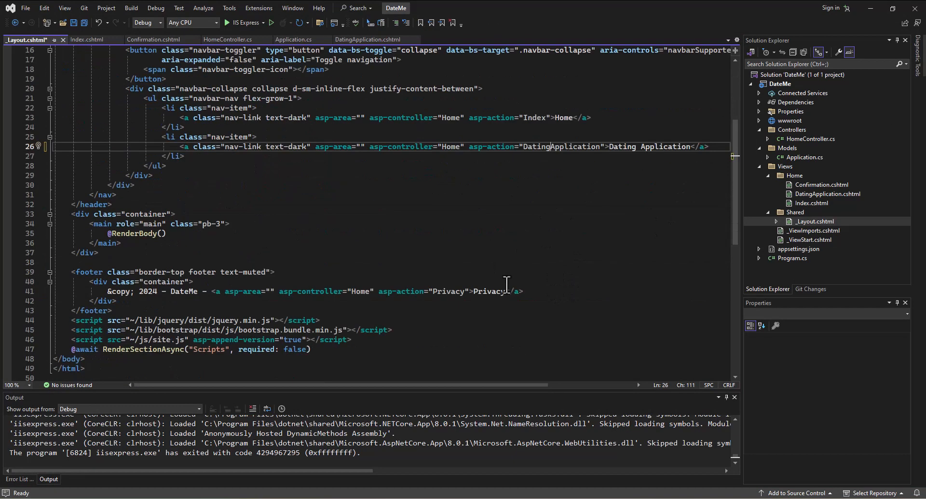
Step: Delete the <a> opening and closing tags around the footer's Privacy text
scroll("down", 3)
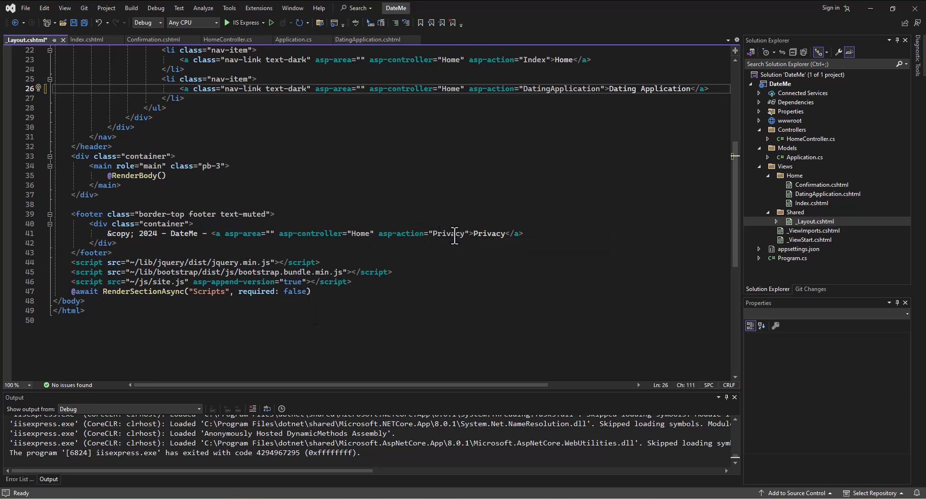
left_click_drag(223, 233, 468, 233)
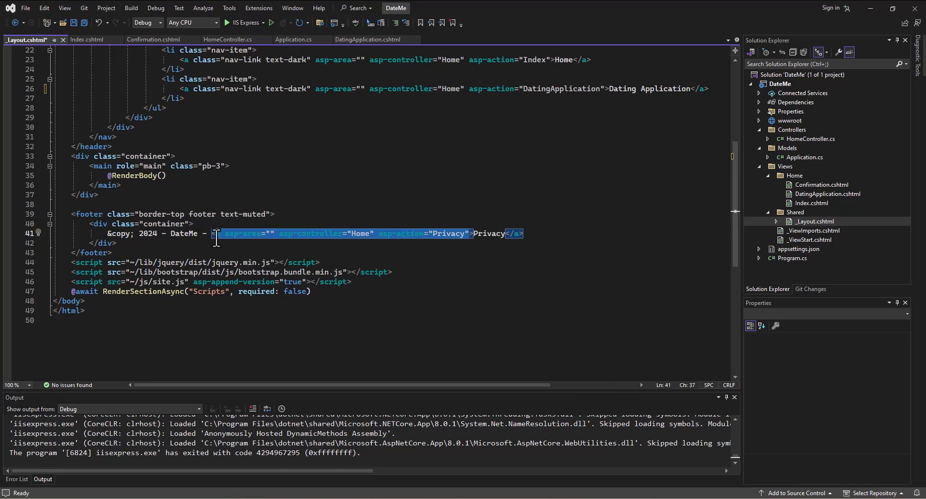
key("Delete")
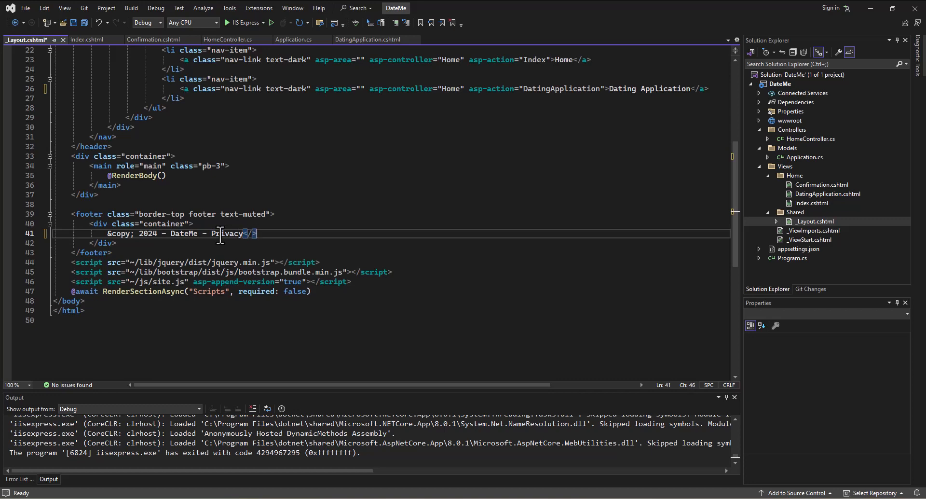
key("Backspace")
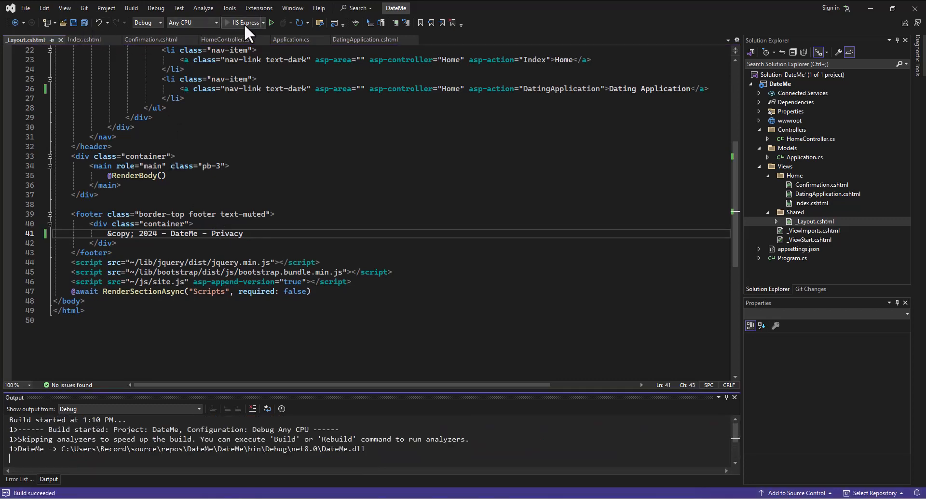
Step: Run the site on IIS Express and reach the Dating Application form through the navbar
left_click(275, 22)
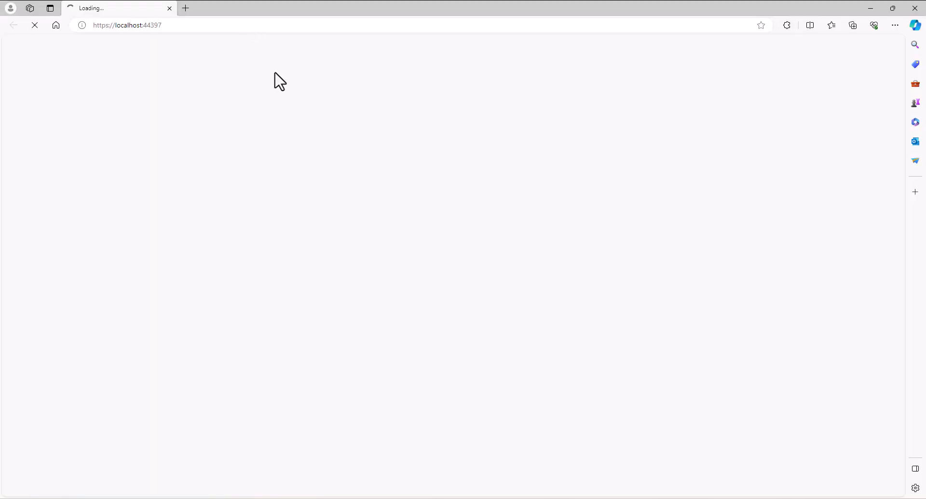
left_click(113, 48)
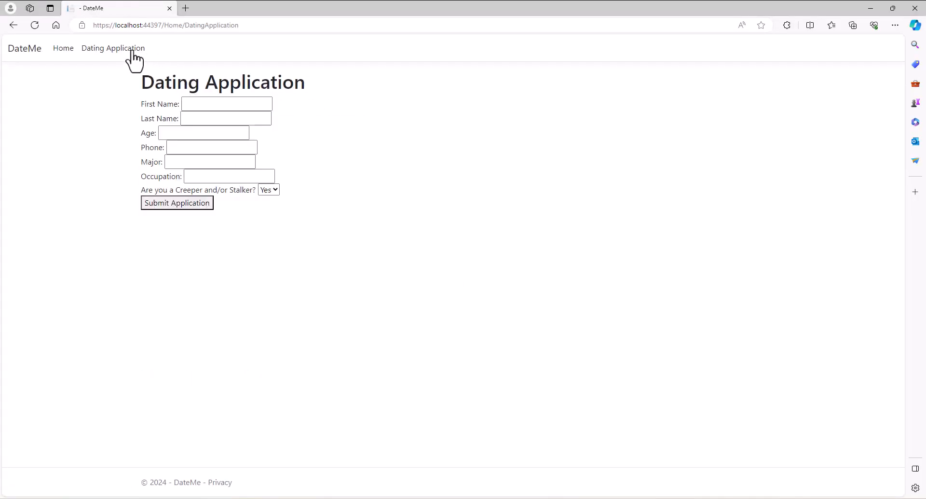
mouse_move(139, 247)
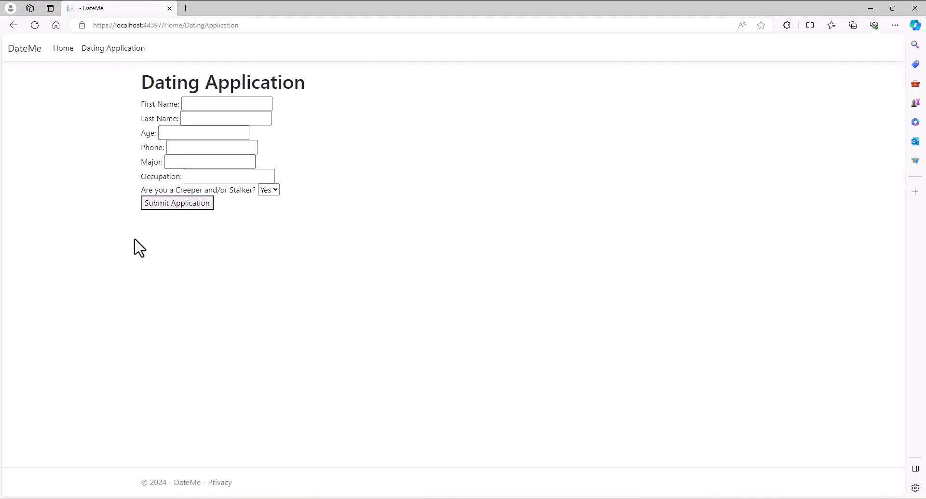
mouse_move(63, 48)
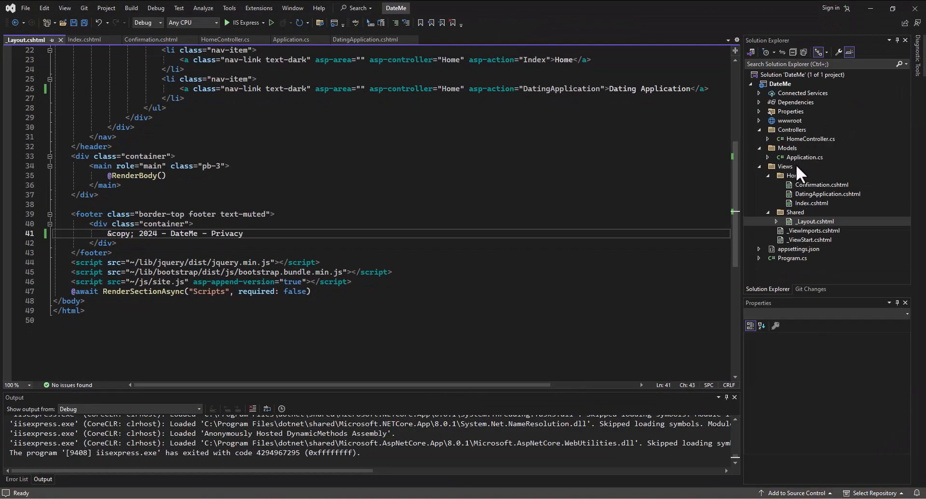
Step: Open Models/Application.cs and review its properties, including CreeperStalker
left_click(804, 156)
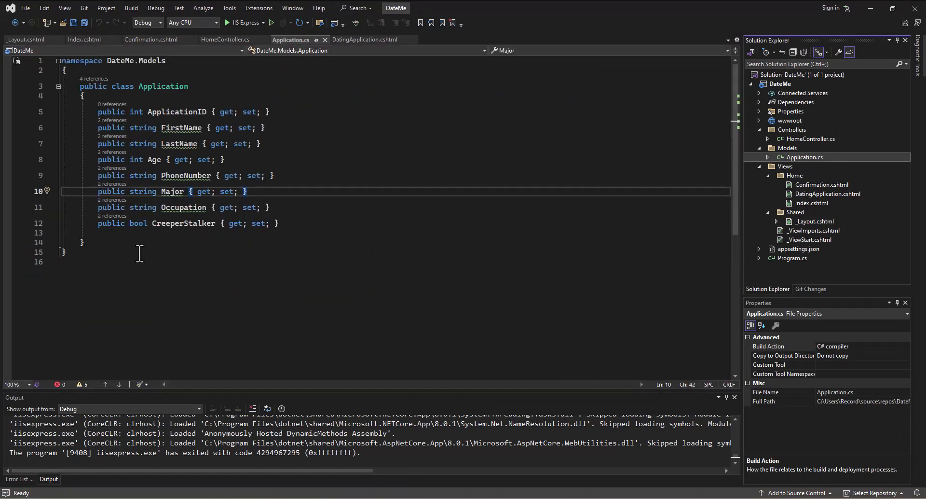
mouse_move(112, 164)
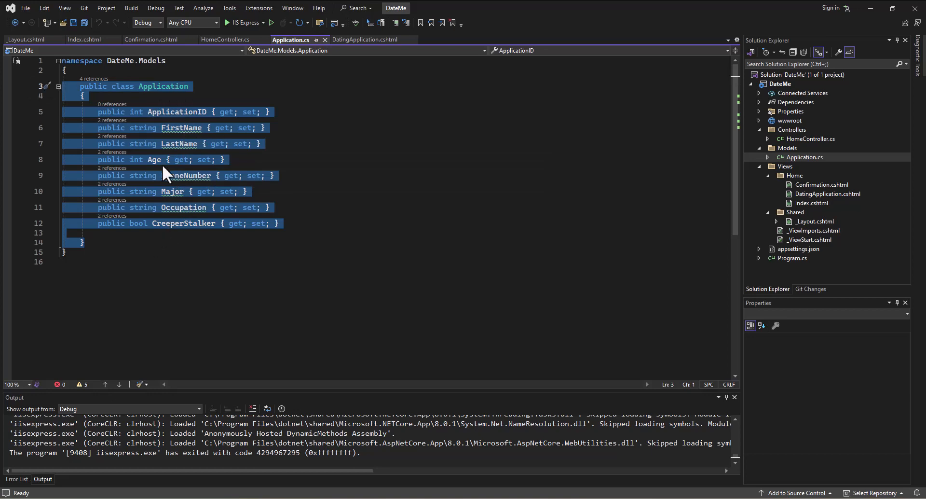
left_click(144, 241)
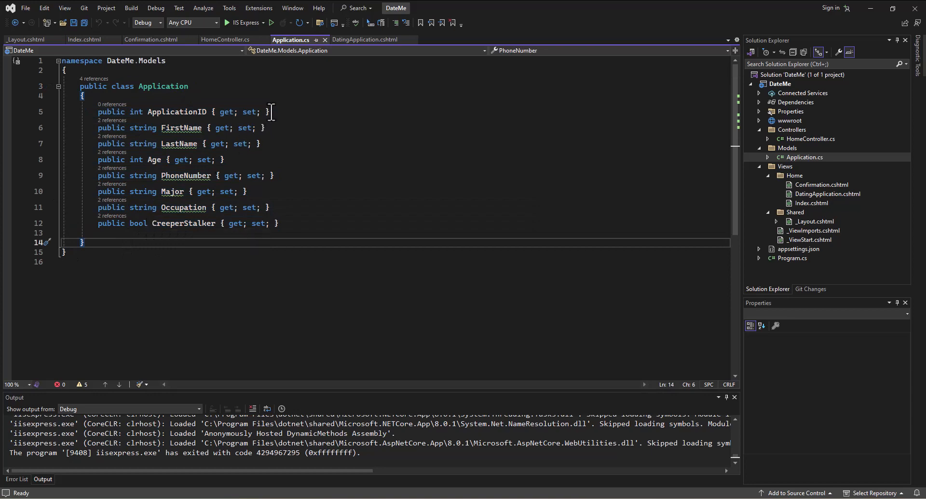
Step: Switch to DatingApplication.cshtml and highlight the FirstName asp-for field binding
left_click(364, 39)
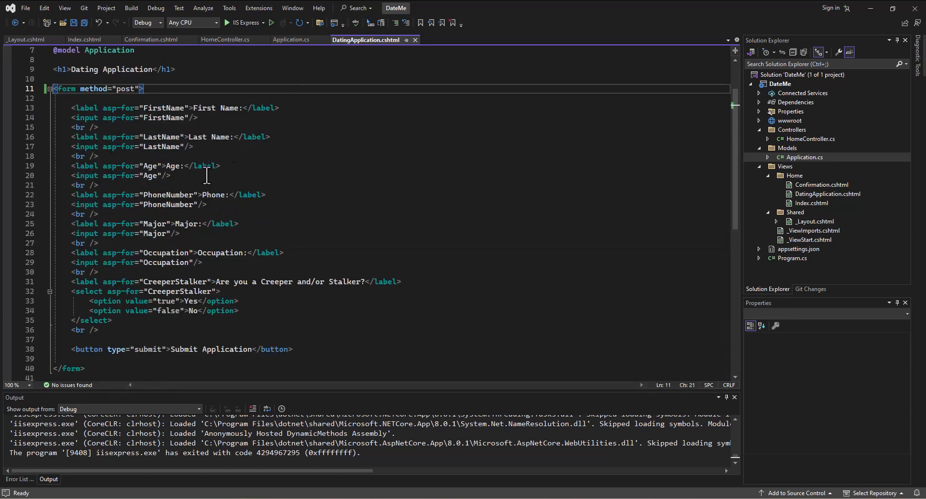
left_click(101, 108)
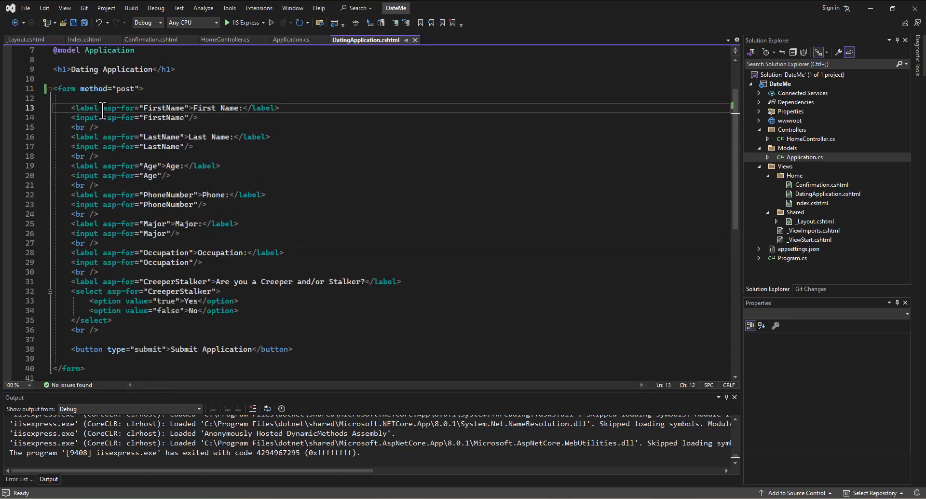
left_click_drag(102, 108, 186, 108)
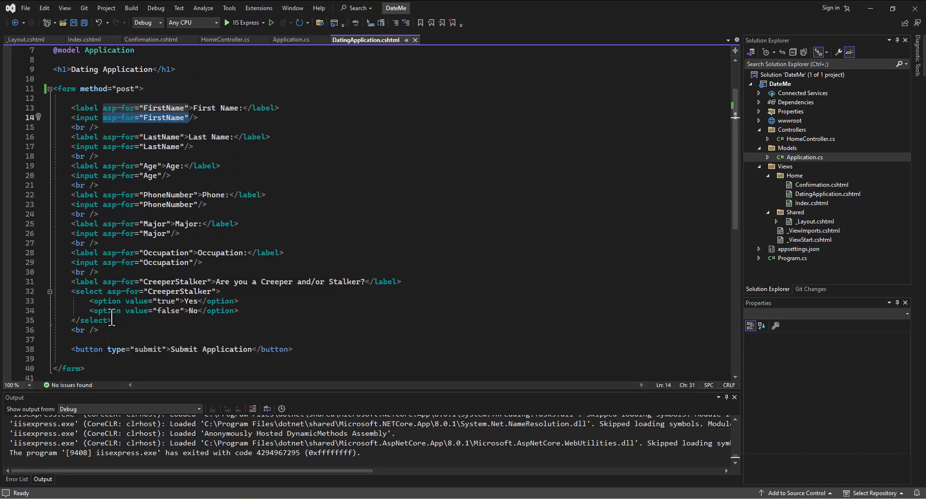
mouse_move(174, 281)
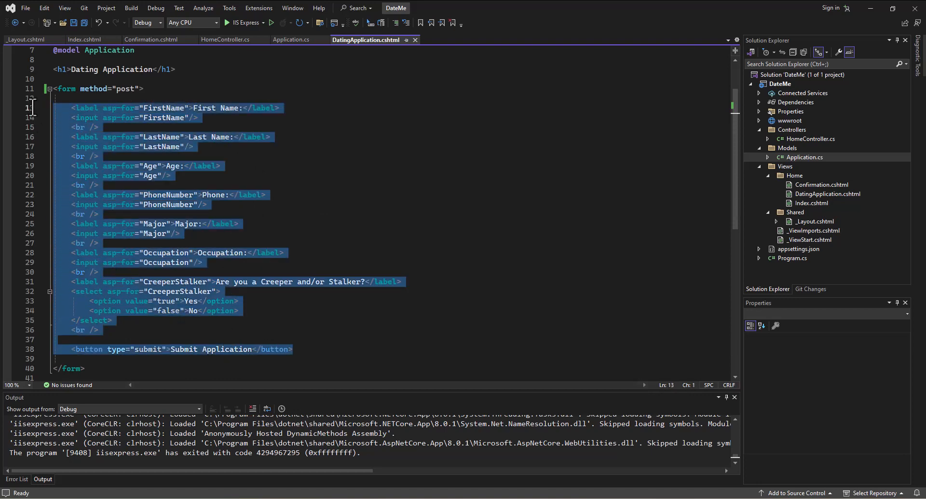
mouse_move(219, 47)
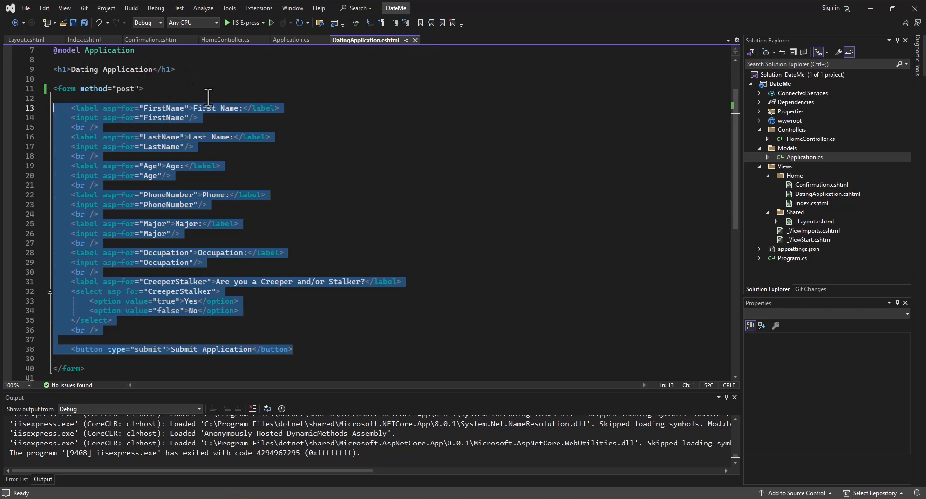
mouse_move(168, 58)
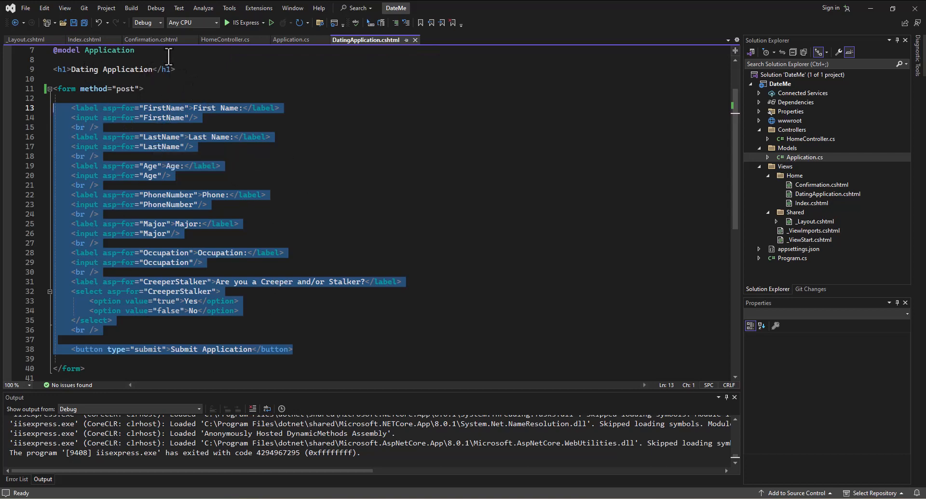
Step: Switch to HomeController.cs to inspect the HttpPost DatingApplication action
left_click(227, 40)
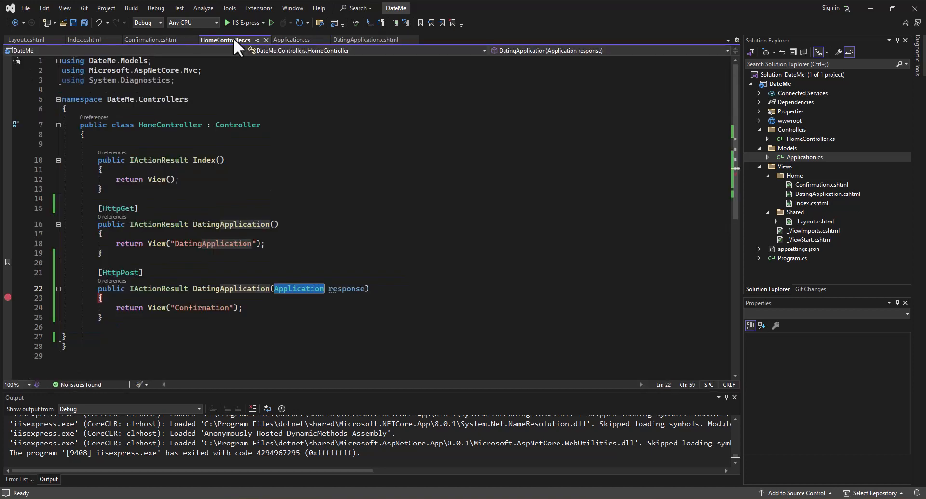
mouse_move(349, 291)
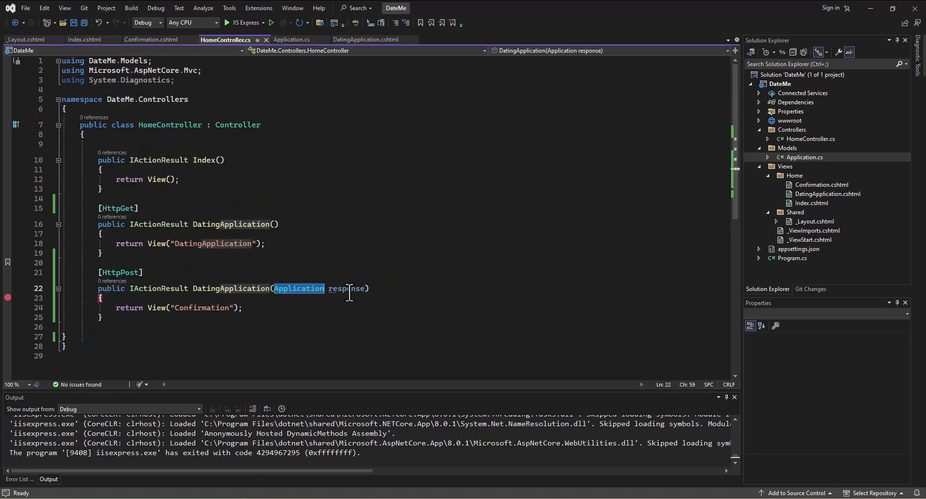
mouse_move(346, 288)
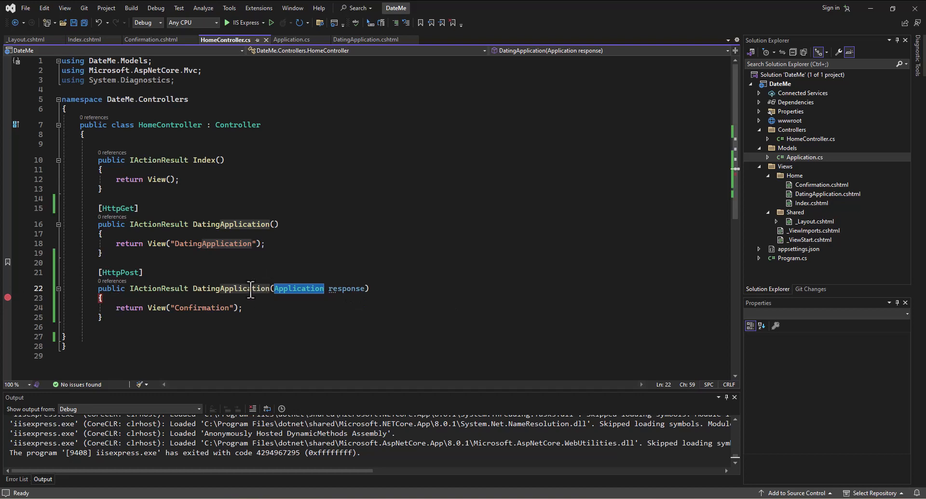
mouse_move(195, 272)
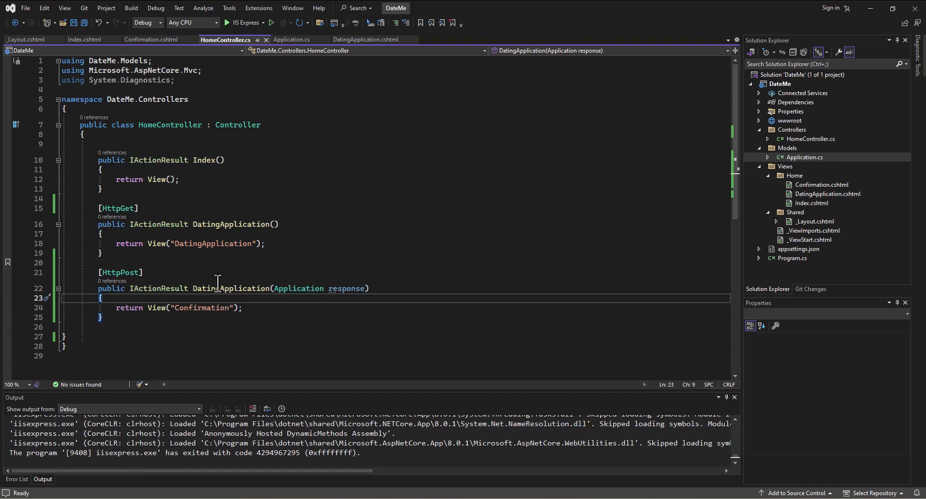
mouse_move(240, 319)
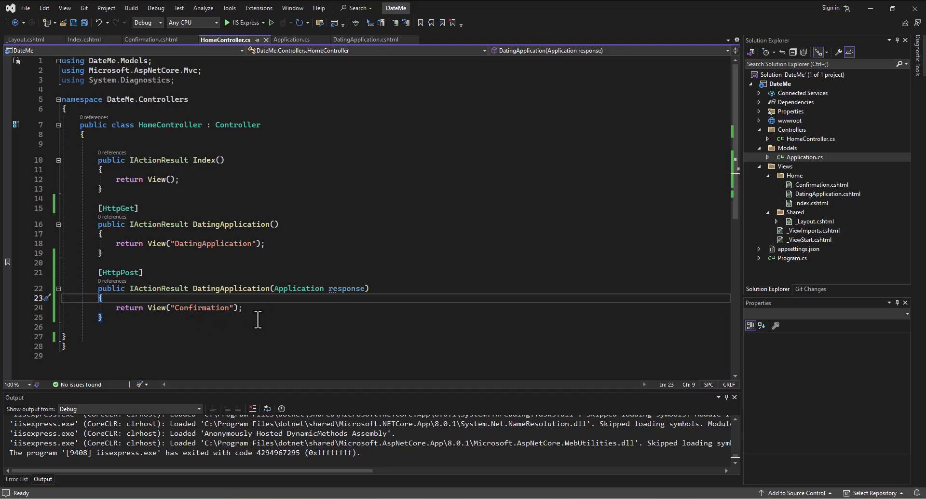
mouse_move(172, 297)
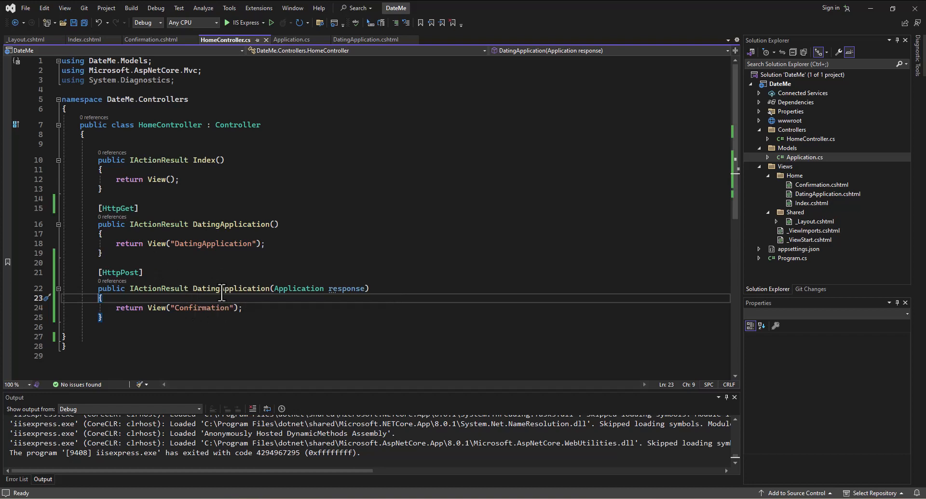
mouse_move(159, 307)
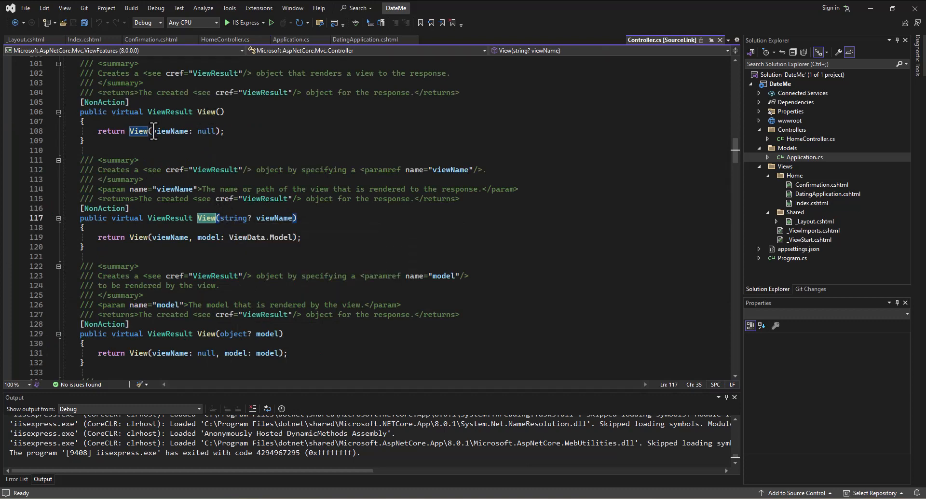
mouse_move(206, 218)
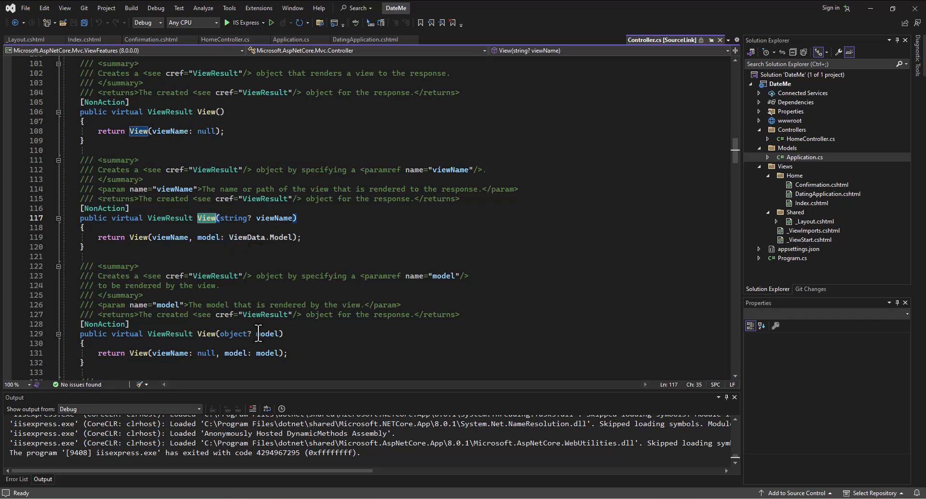
Step: Scroll through Controller.cs source and highlight the View overload taking a view name and model
scroll("down", 3)
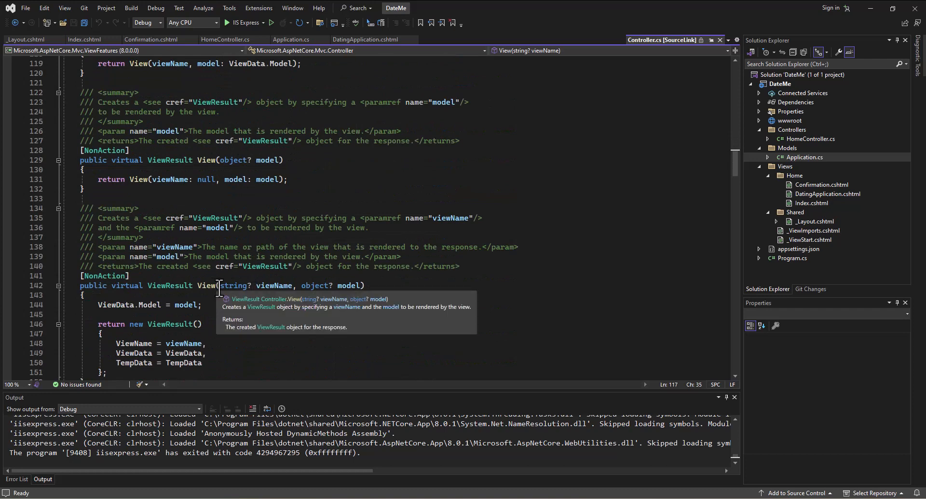
left_click_drag(220, 286, 359, 285)
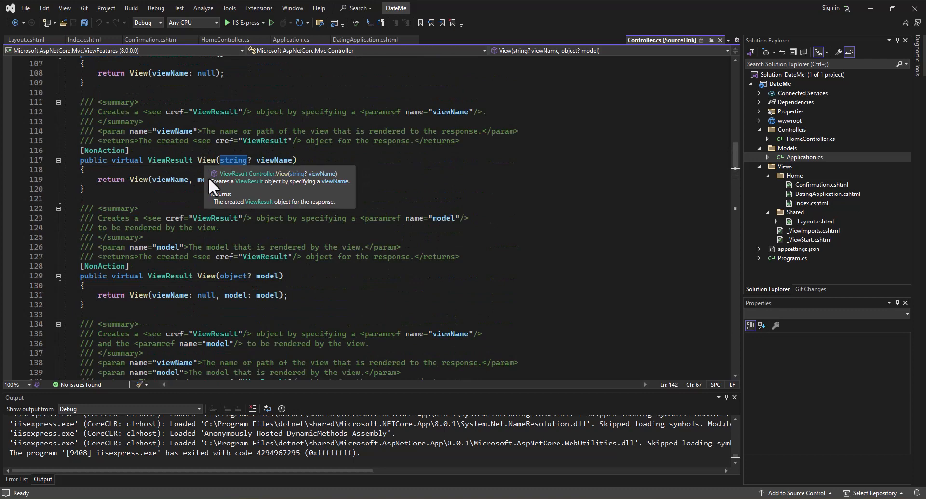
mouse_move(719, 46)
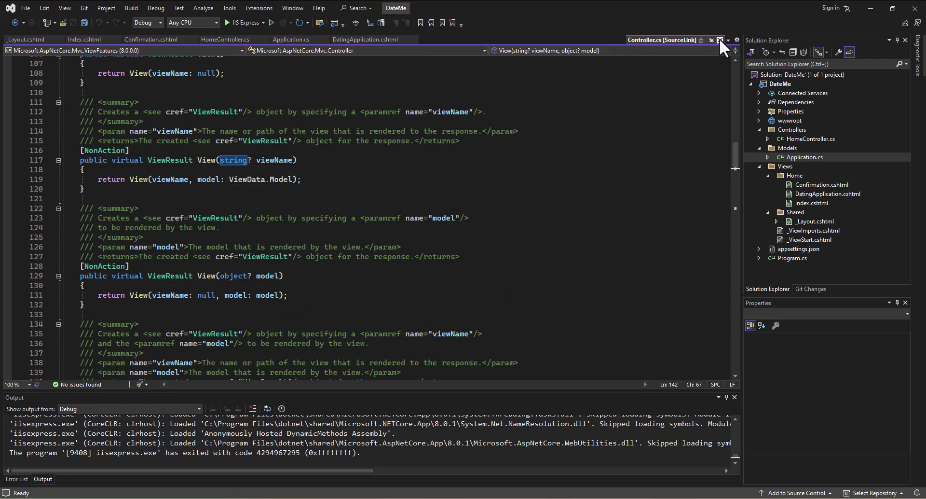
Step: Close Controller.cs and change the return to View("Confirmation", response)
left_click(718, 40)
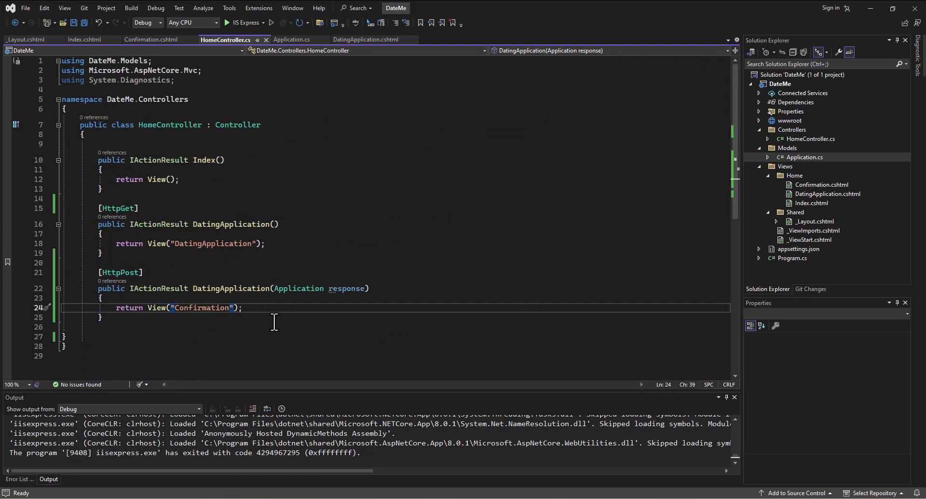
type(", response")
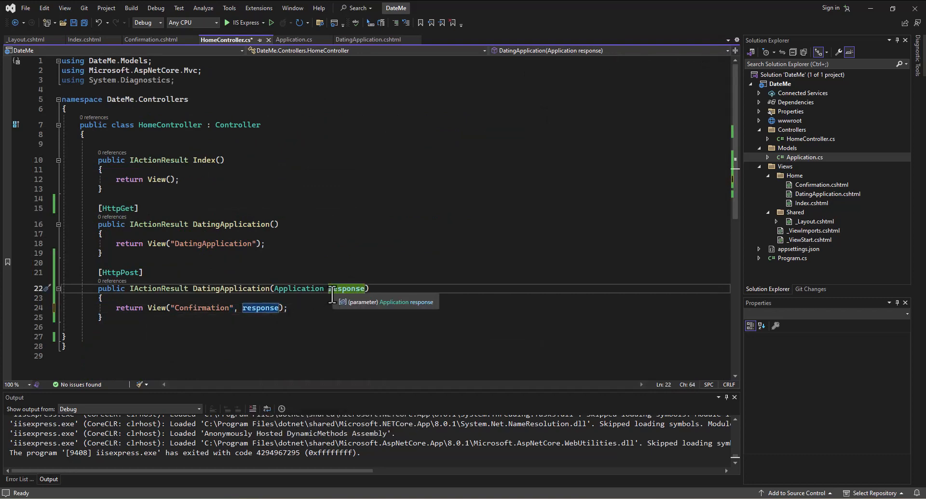
mouse_move(802, 241)
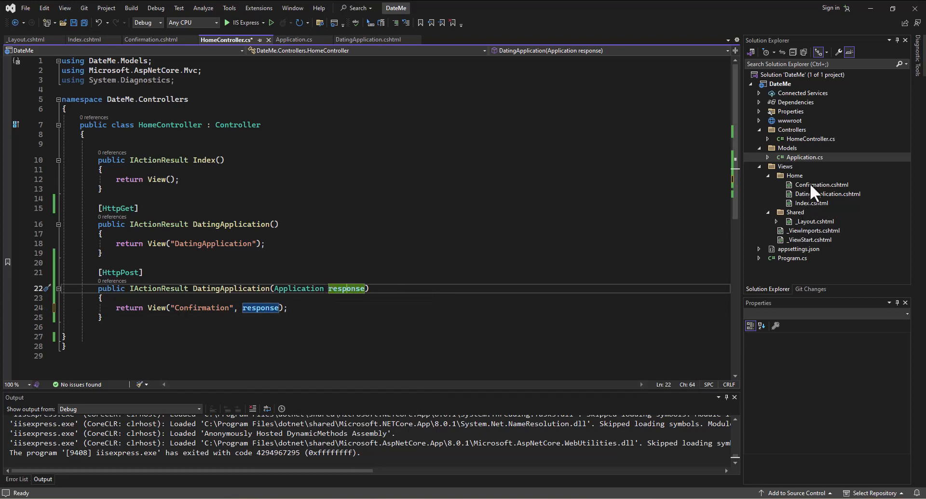
double_click(821, 185)
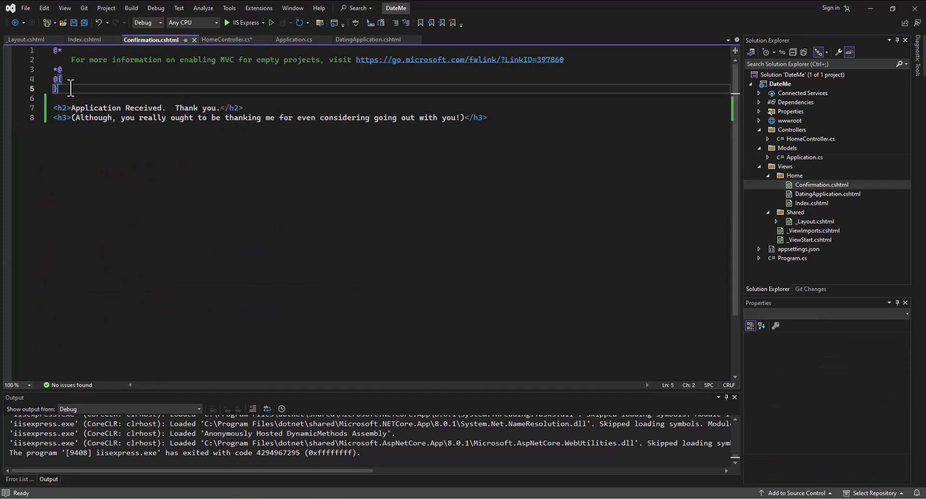
type("@model")
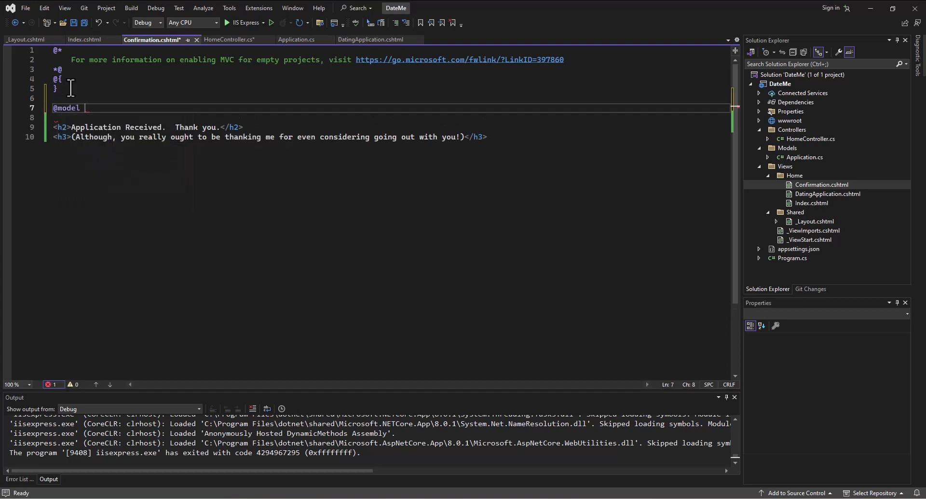
type("Application")
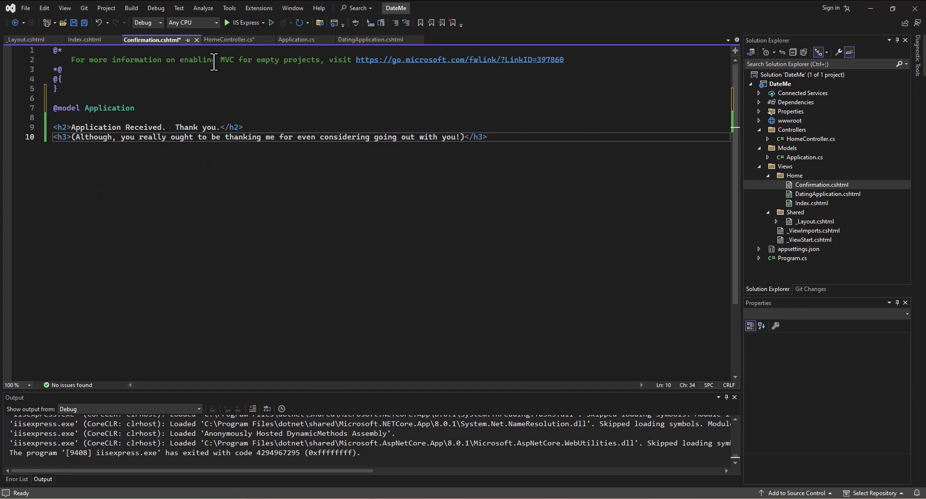
left_click(229, 40)
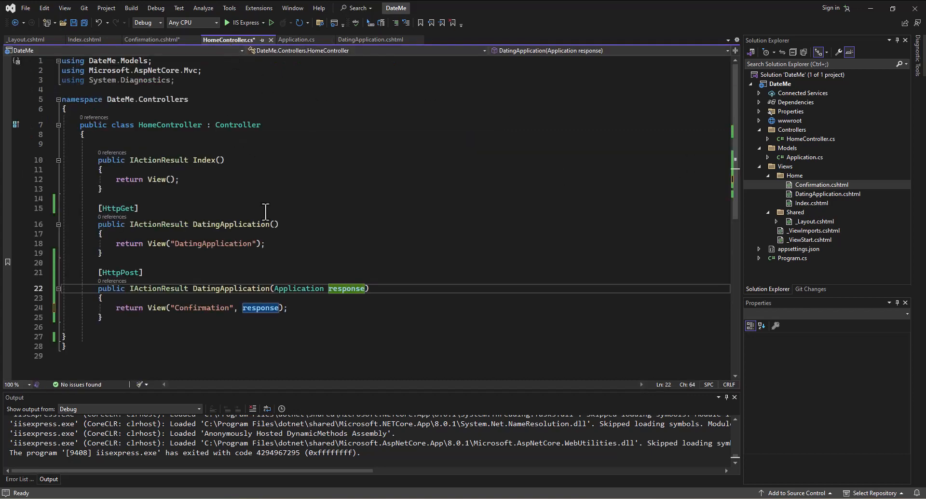
mouse_move(217, 308)
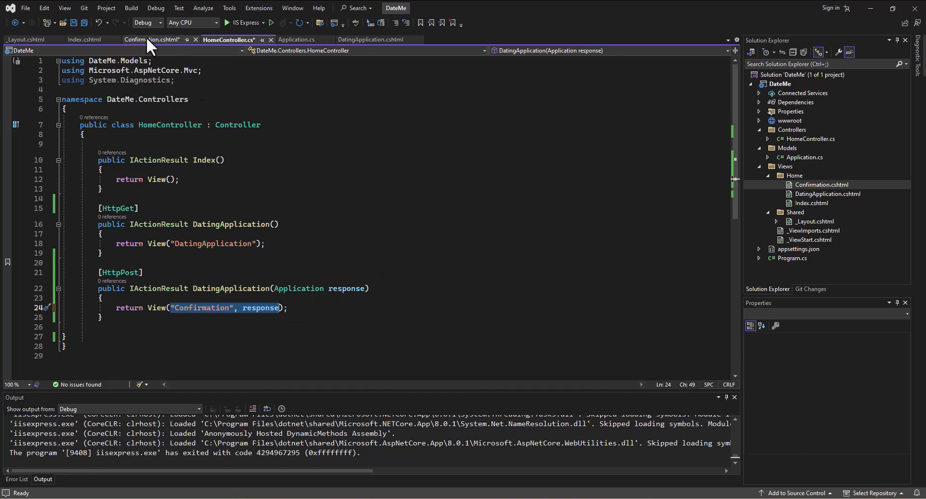
left_click(150, 40)
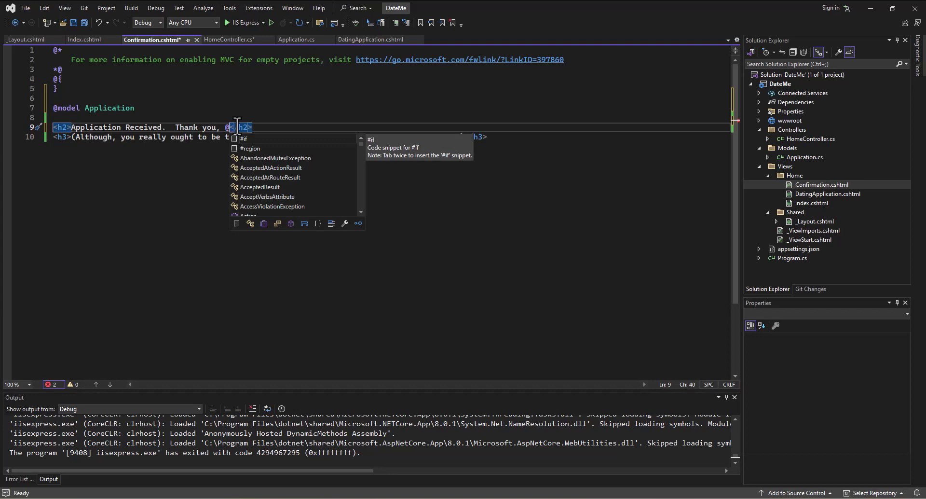
type("Model")
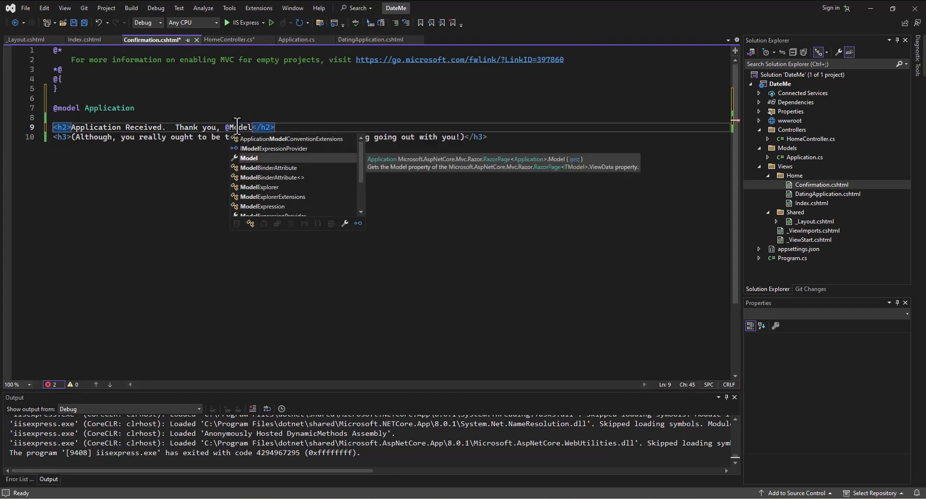
type(".")
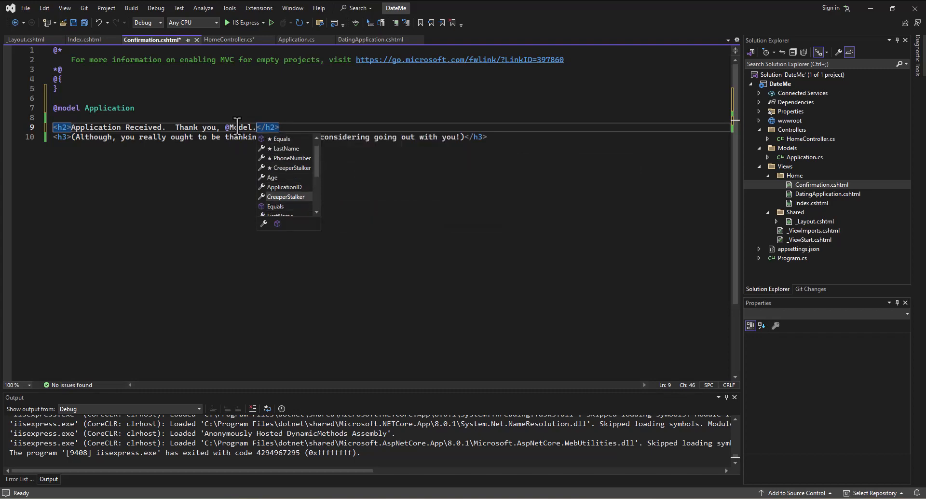
type("FirstName")
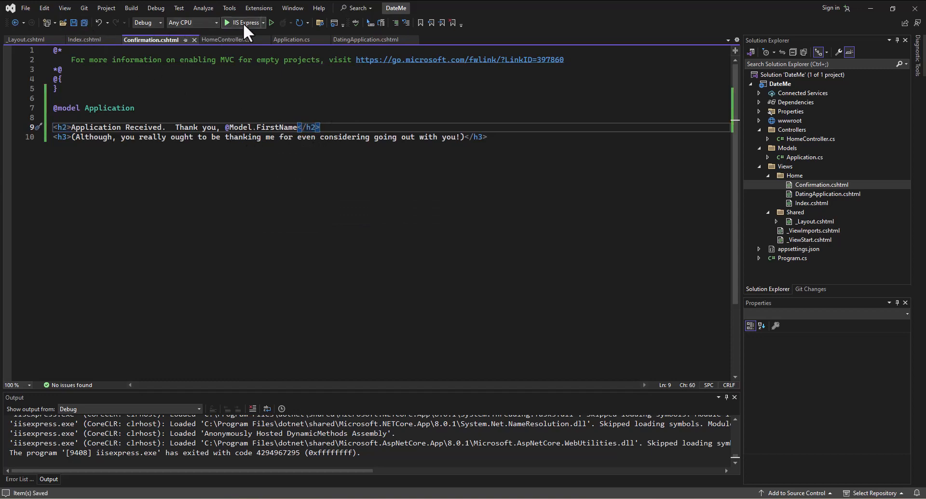
Step: Run the site in IIS Express and submit the dating application to confirm the thank-you greets Yadda
left_click(223, 22)
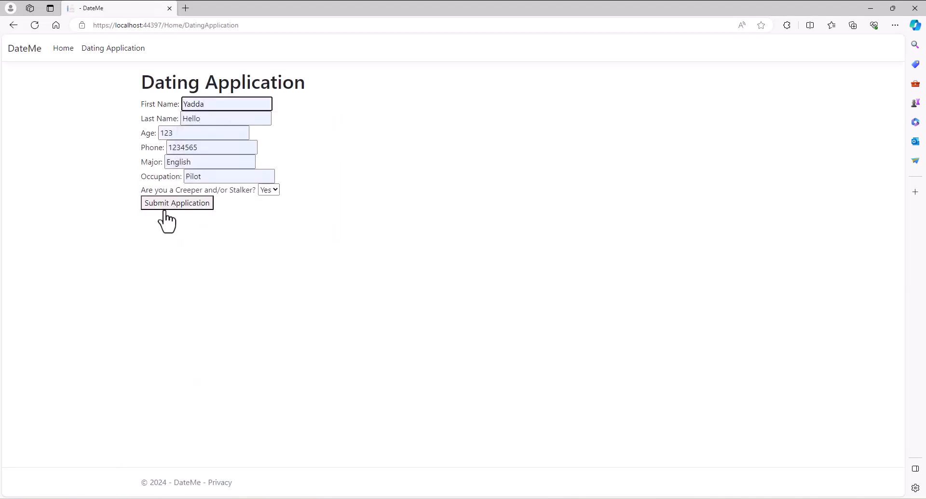
left_click(176, 203)
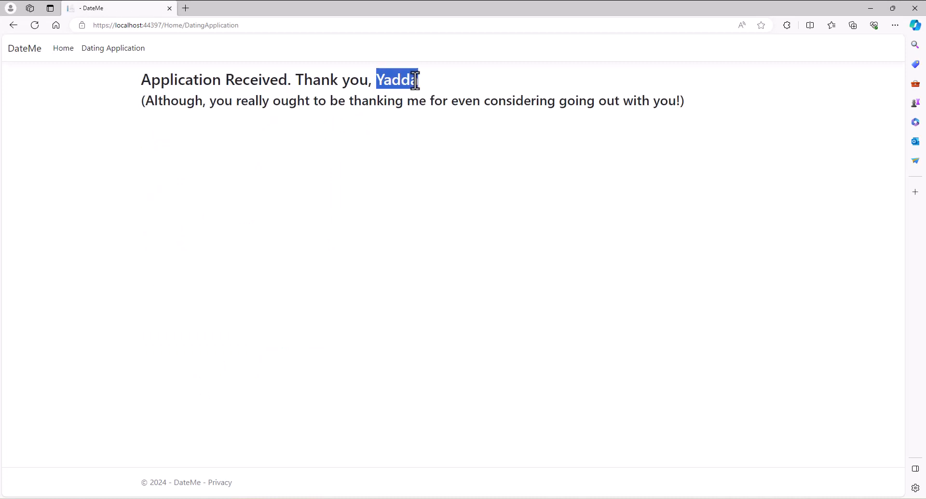
right_click(395, 80)
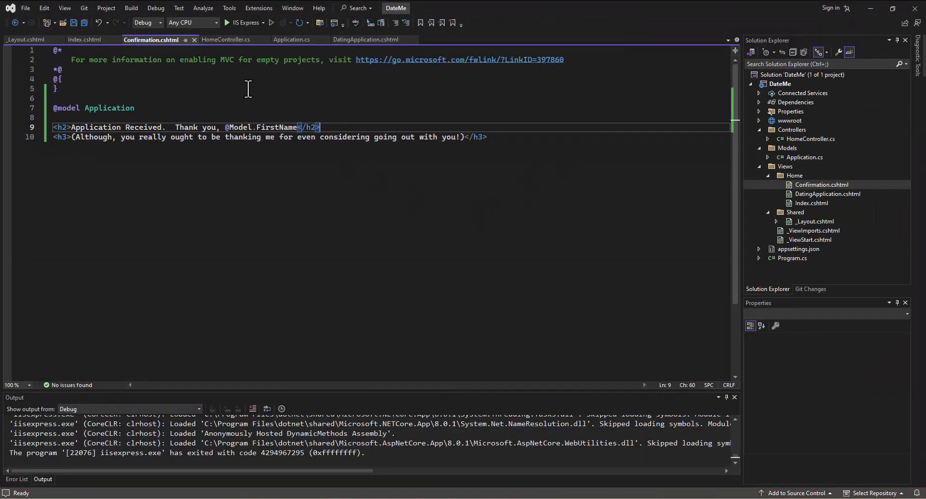
left_click(225, 39)
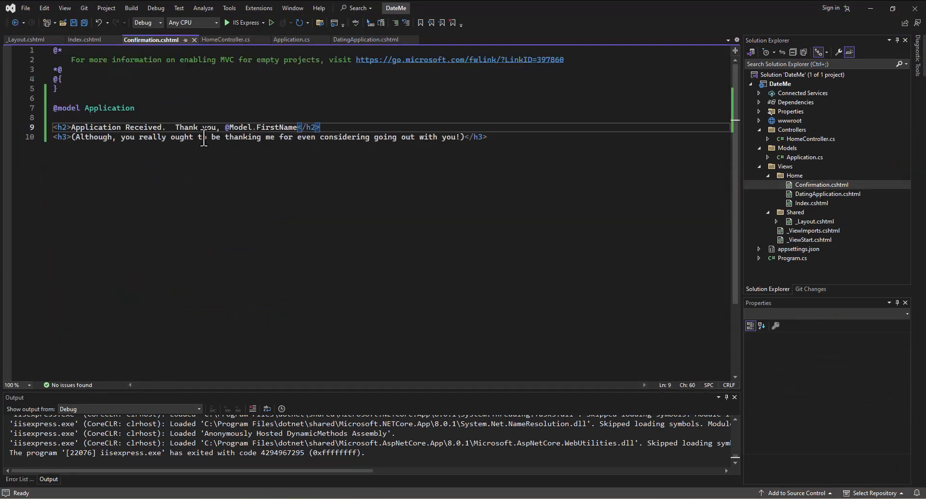
mouse_move(193, 179)
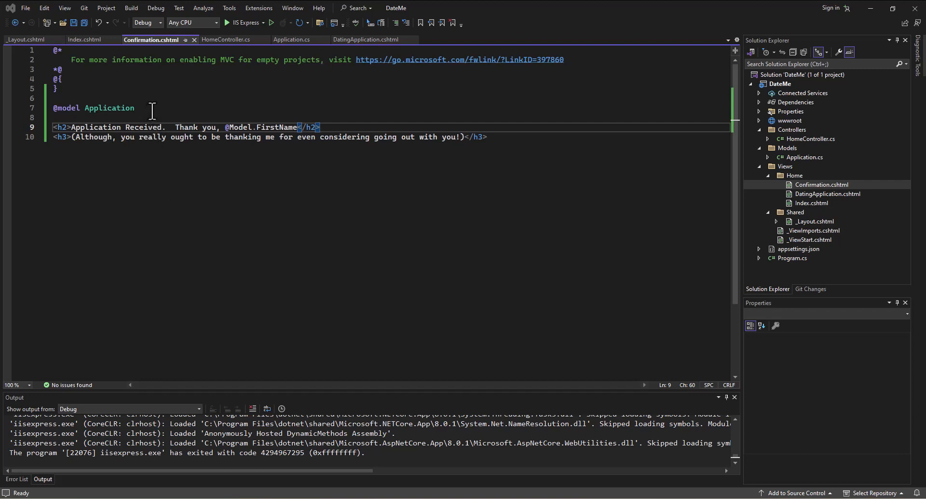
type("if")
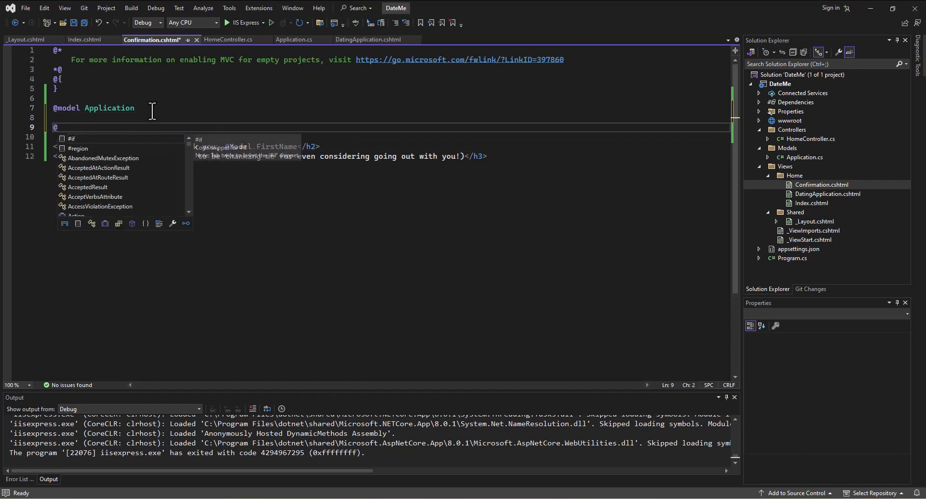
type("i")
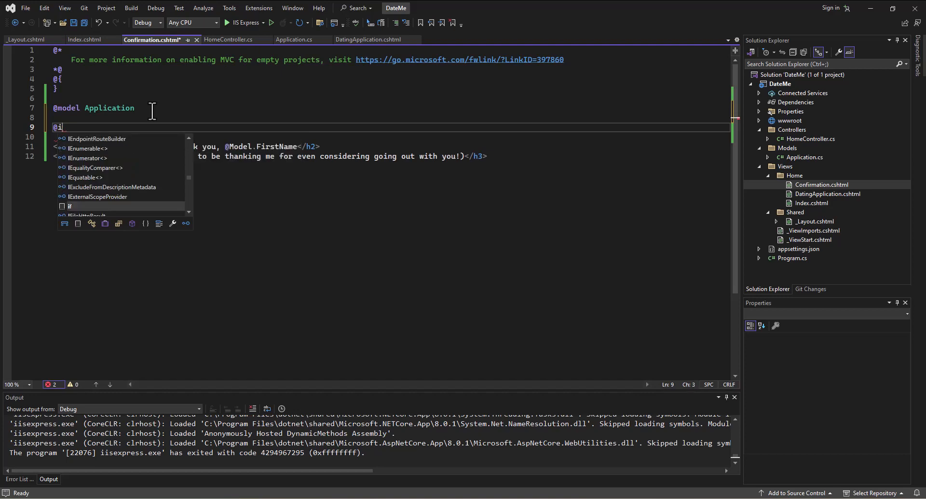
type("f (Model)")
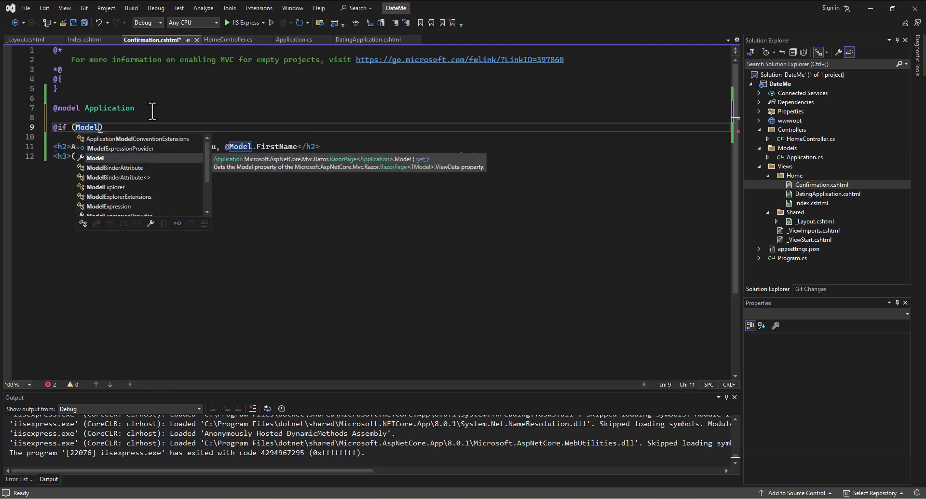
type(".CreeperStalker ==")
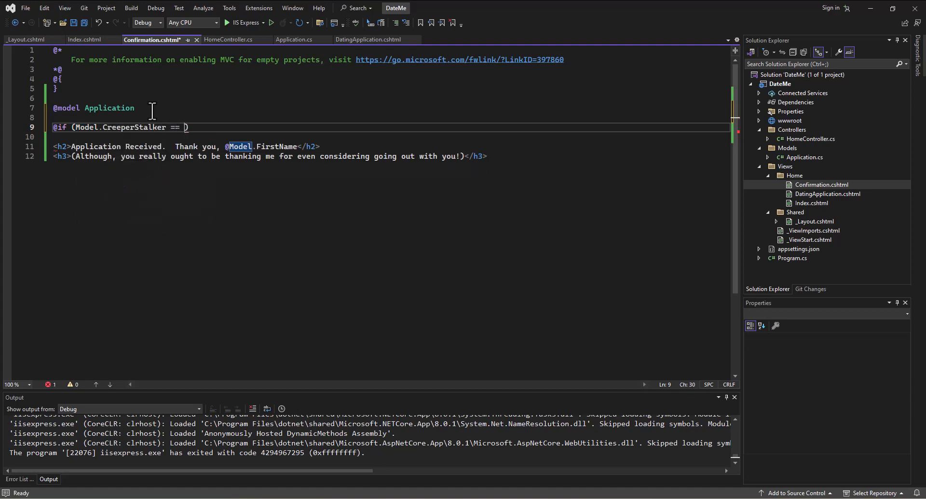
type("false")
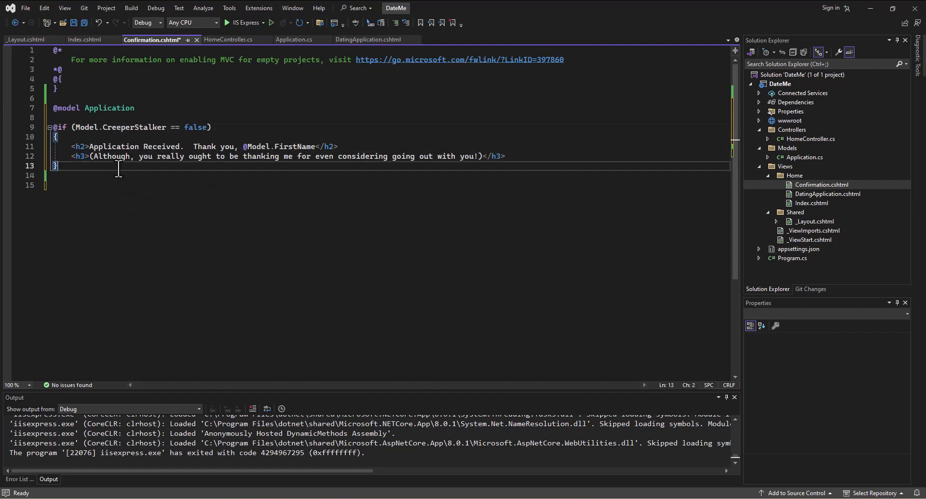
type("else")
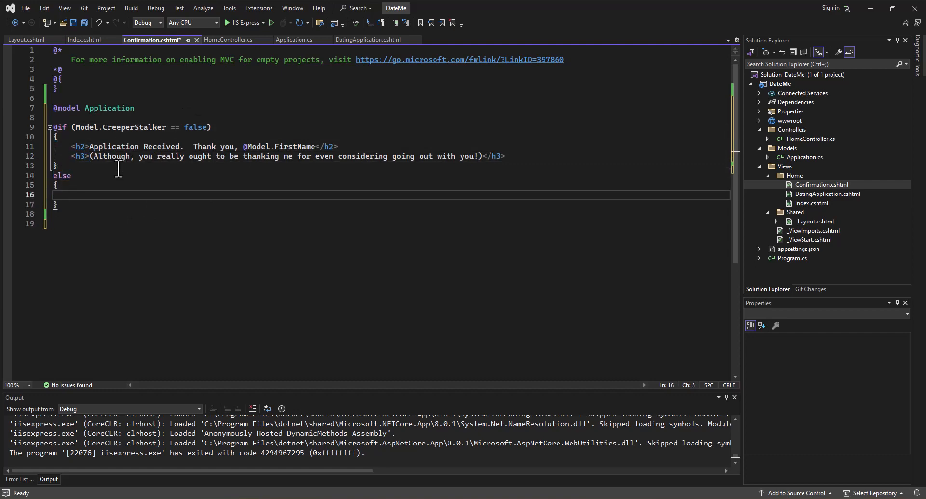
Step: Write the else h2 rejection: already in a relationship, but someone's 'perfect for you!'
type("<h2>Oh,</h2>")
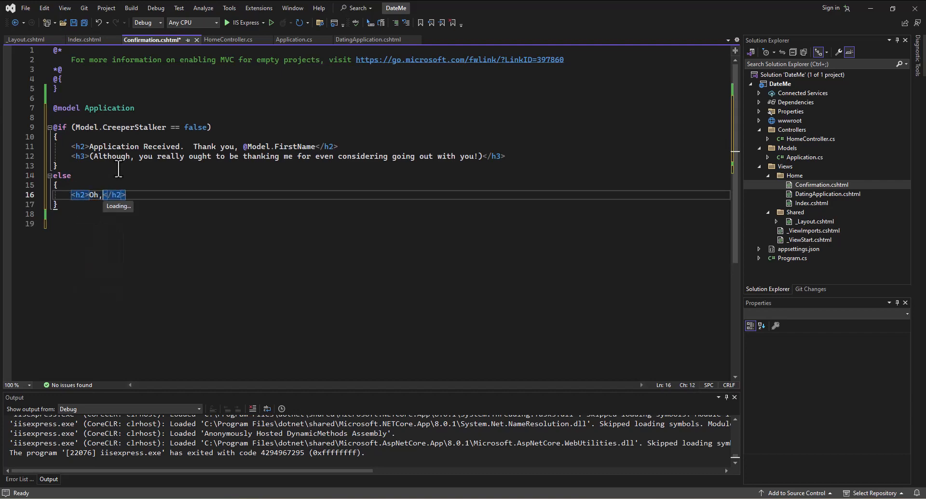
type("shoot.   My bad.  I actually for")
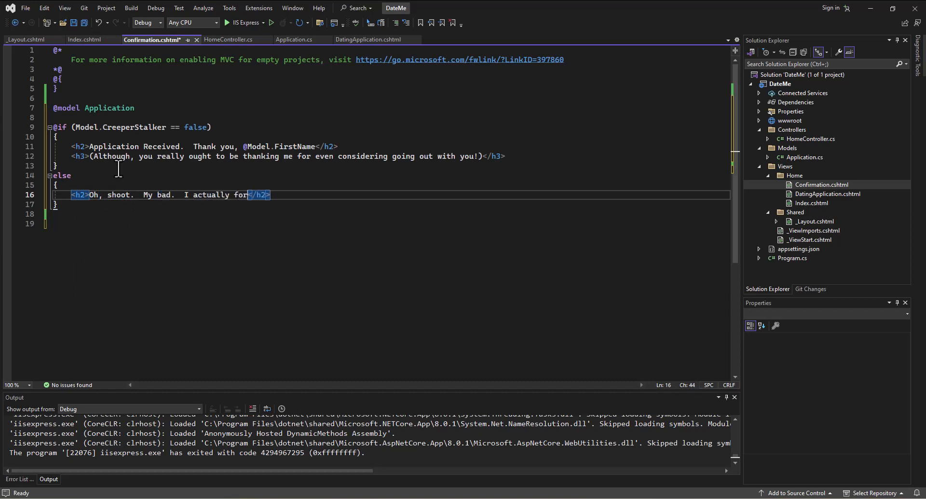
type("got that I'm '")
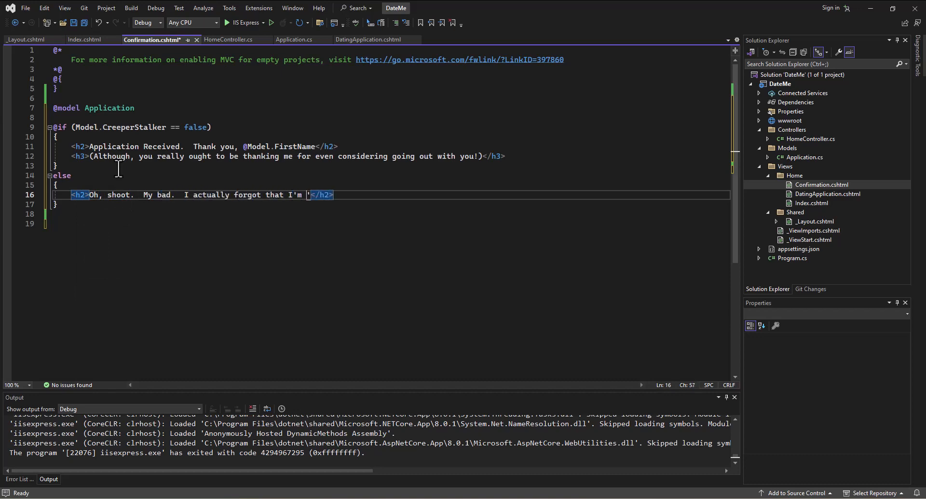
type("already in a relaition")
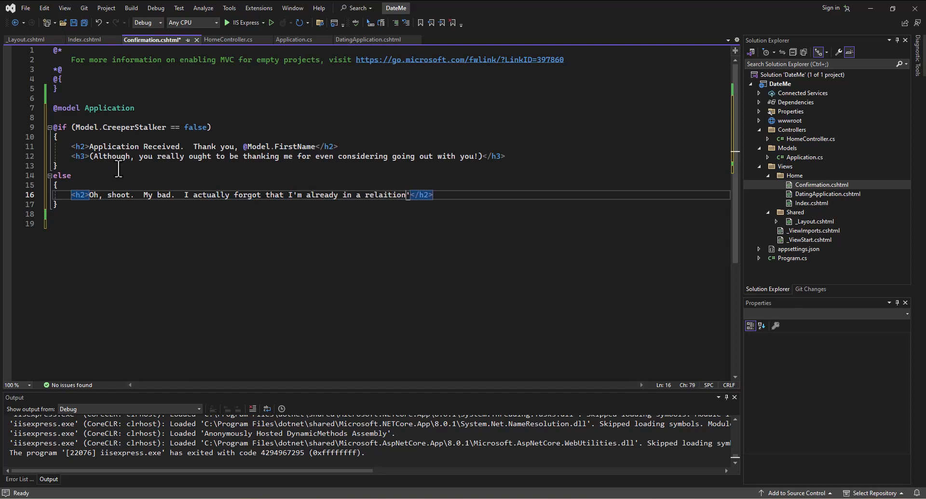
type("ship")
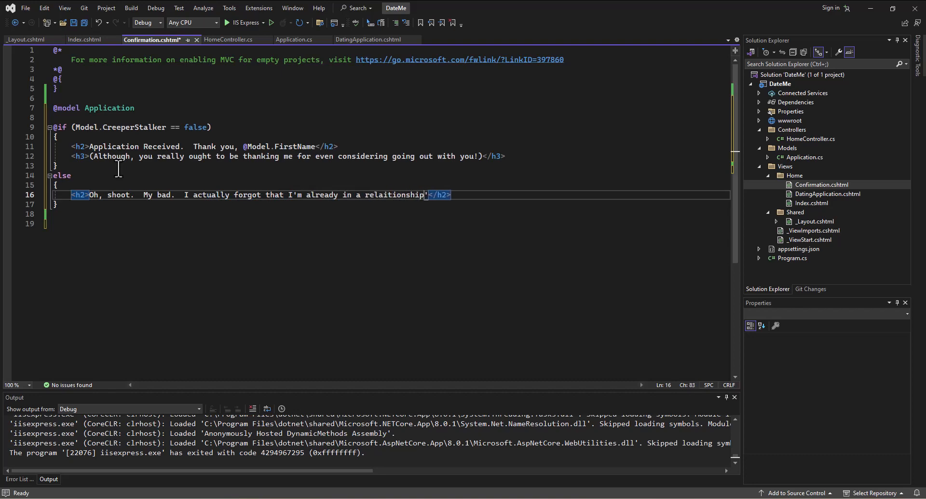
type("But ai")
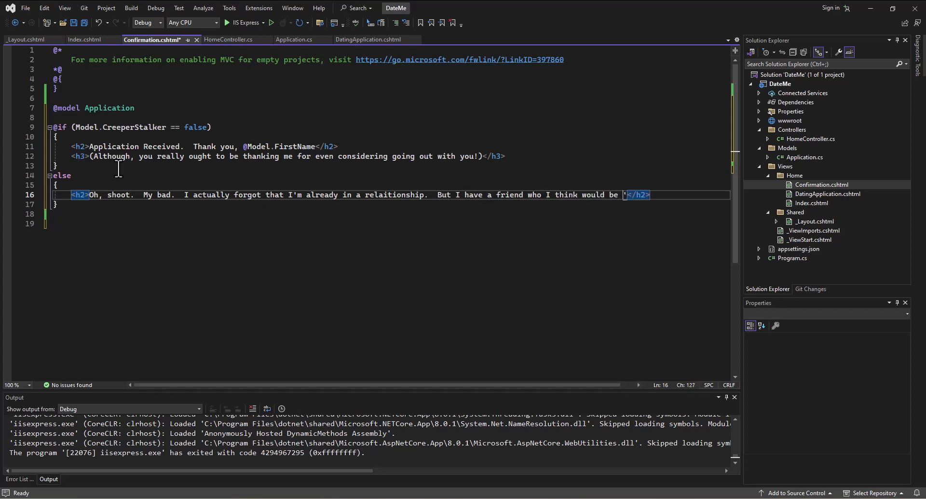
type("perfect for you")
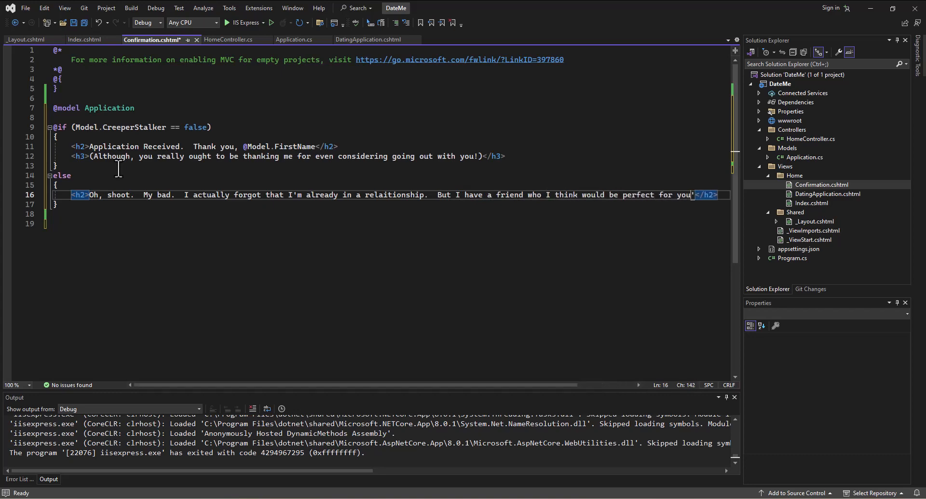
type("!")
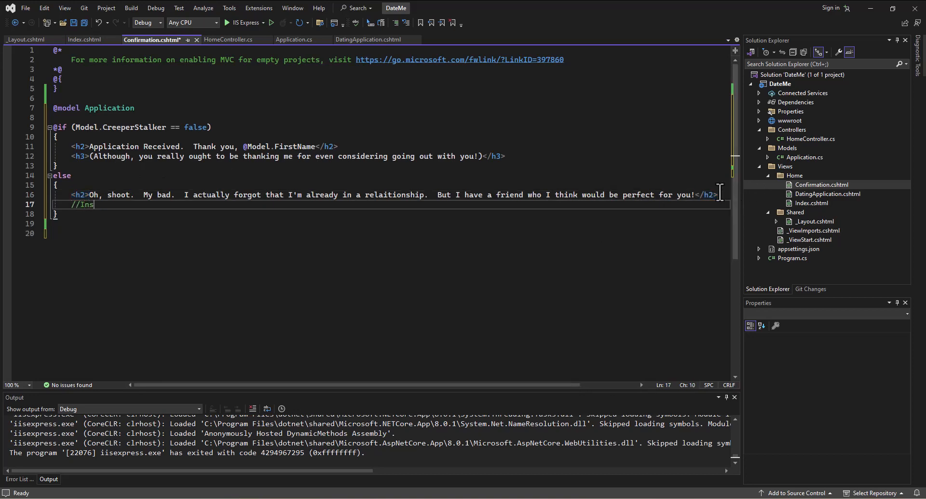
Step: Add the comment '//Insert your worst enemy's phone # here' below the heading and save
type("ert yo")
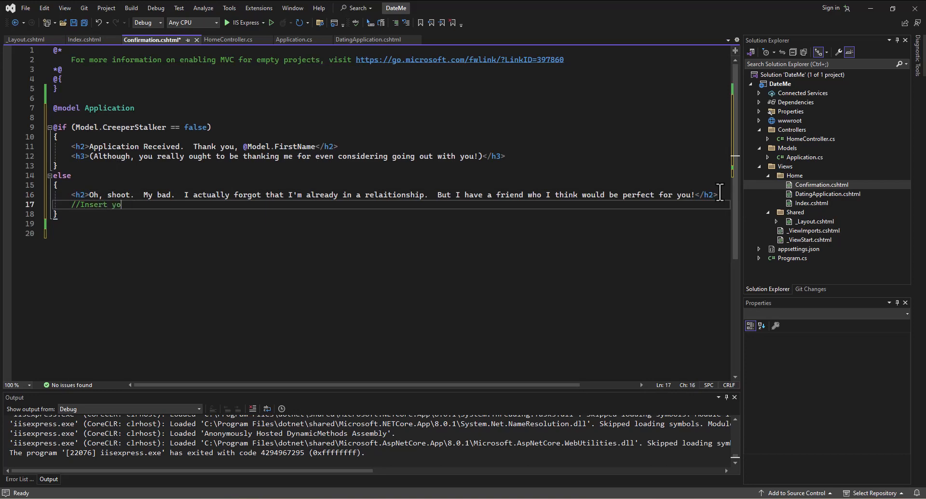
type("ur worst enemy")
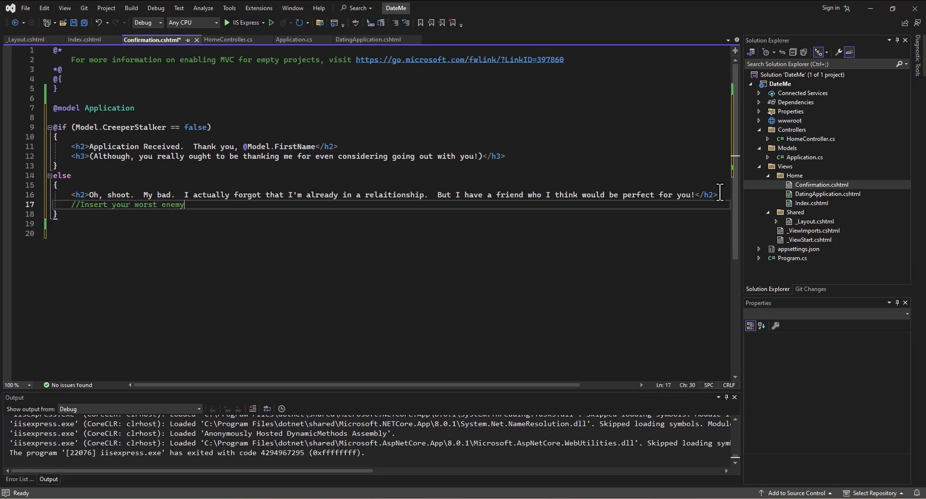
type("'s pho")
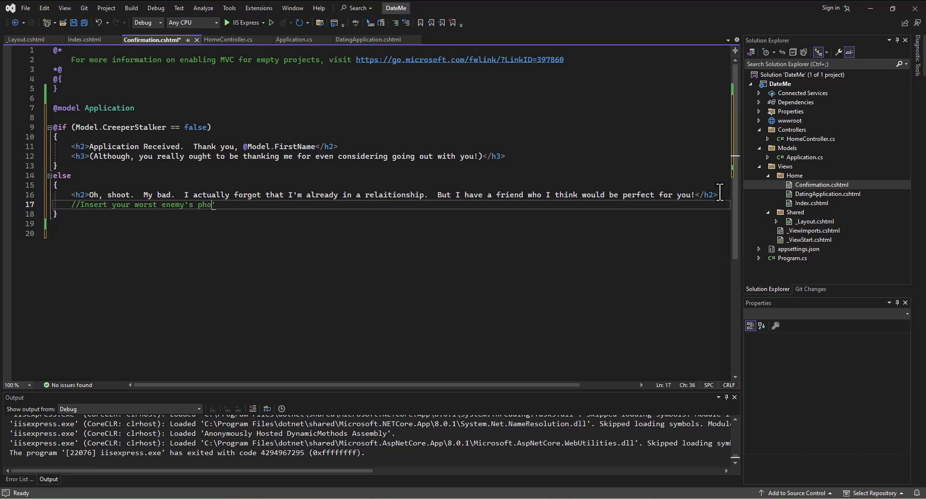
type("ne #")
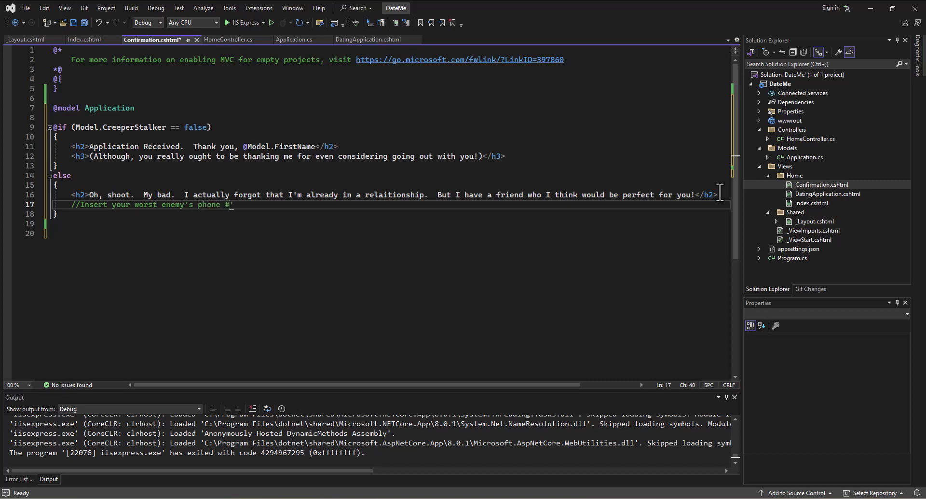
type("here")
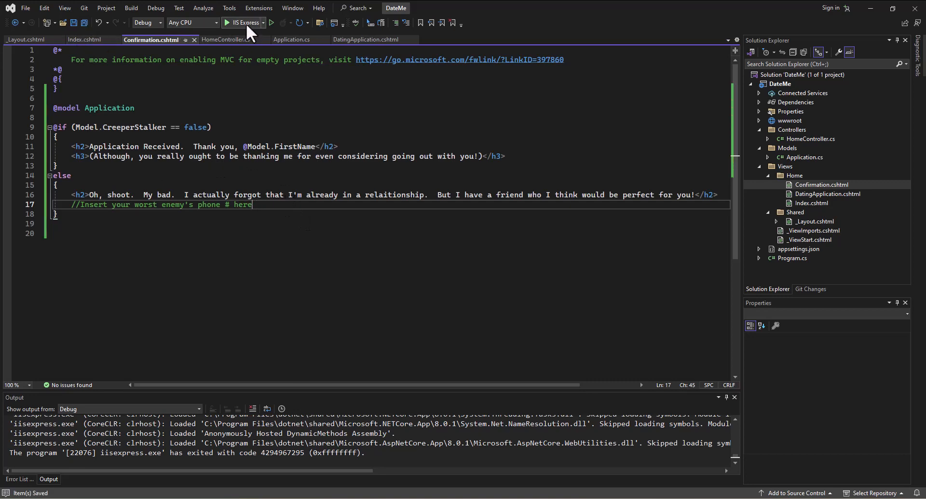
Step: Launch the site, submit the application with Creeper set to Yes, and return to the form
left_click(228, 22)
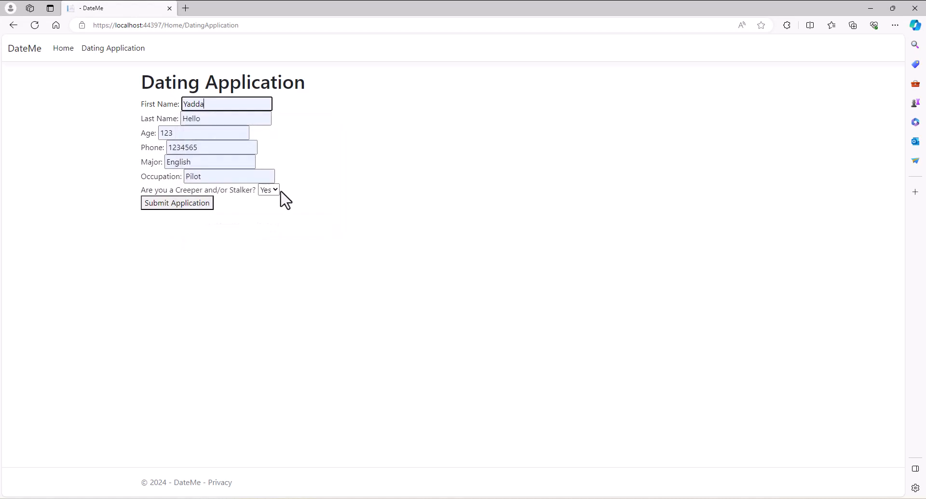
left_click(177, 202)
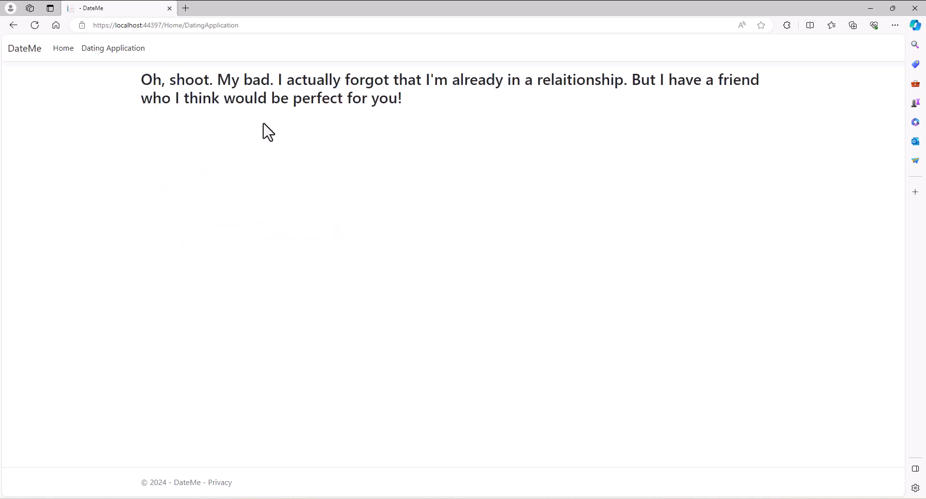
mouse_move(489, 97)
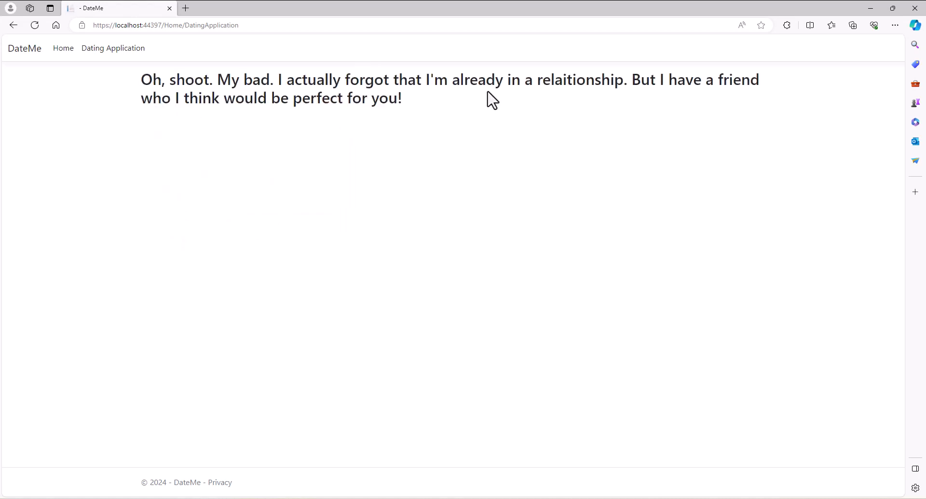
mouse_move(288, 138)
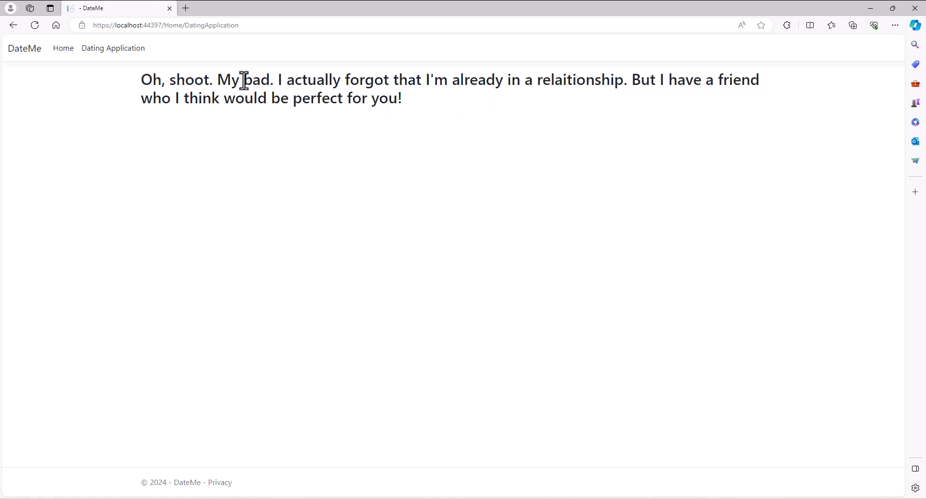
left_click(113, 48)
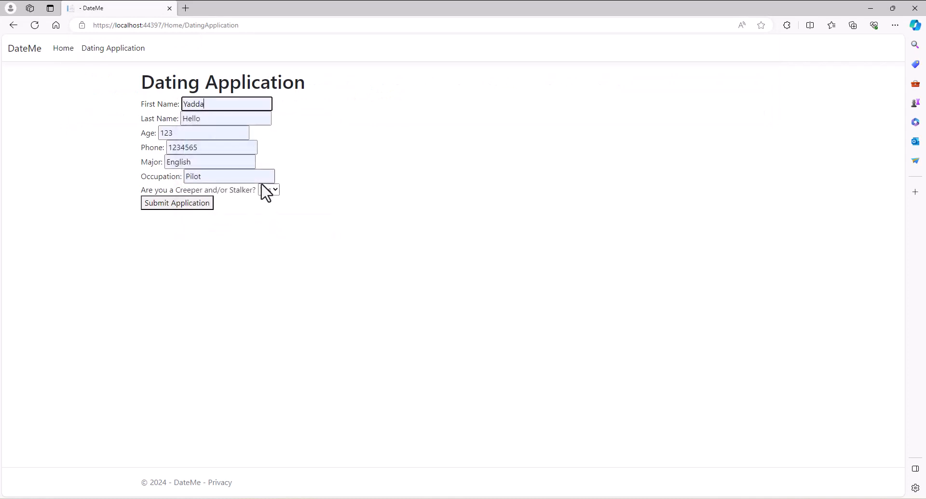
Step: Switch the Creeper/Stalker answer to No and resubmit to get the thank-you for Yadda
left_click(177, 202)
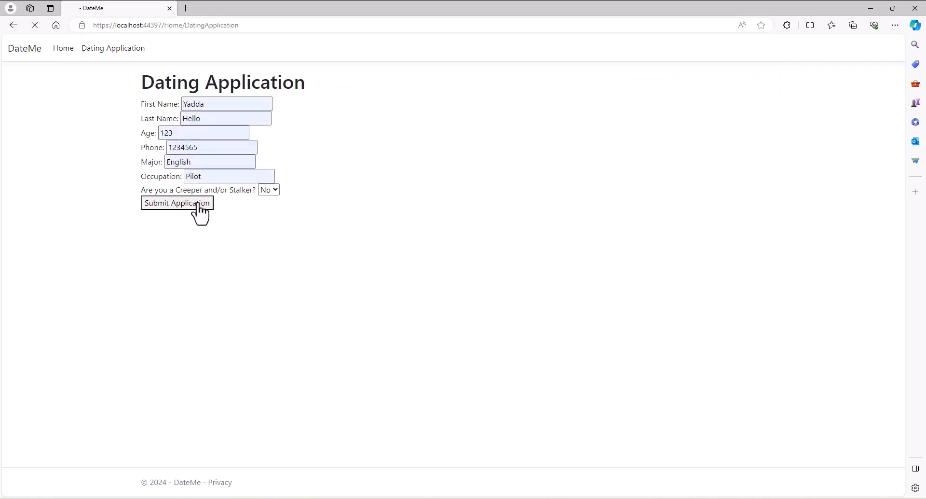
left_click(177, 202)
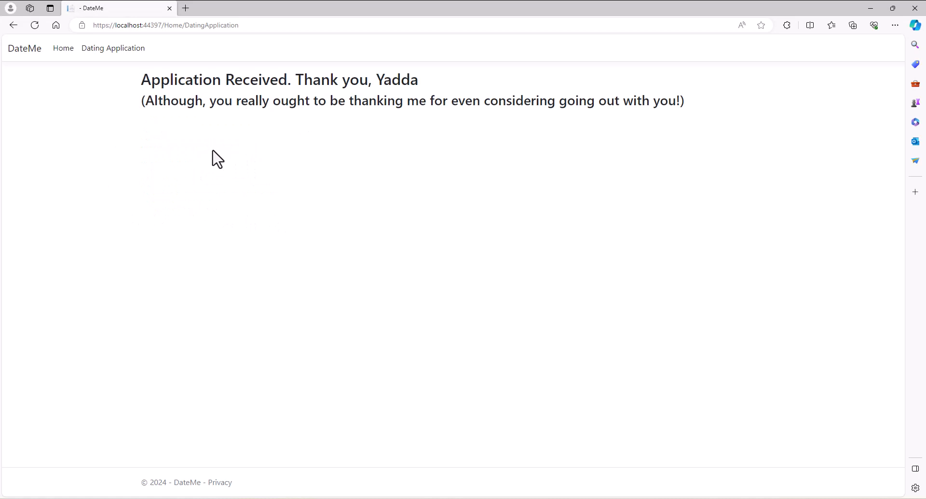
mouse_move(407, 158)
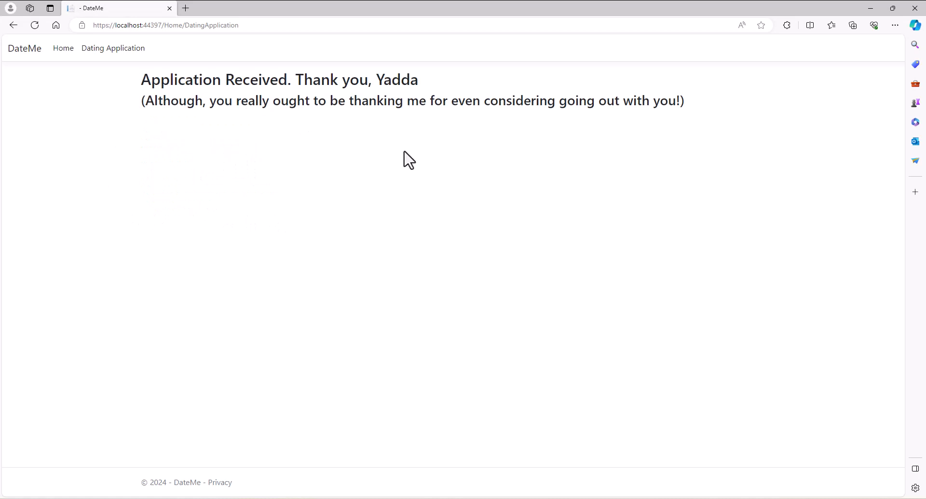
mouse_move(412, 175)
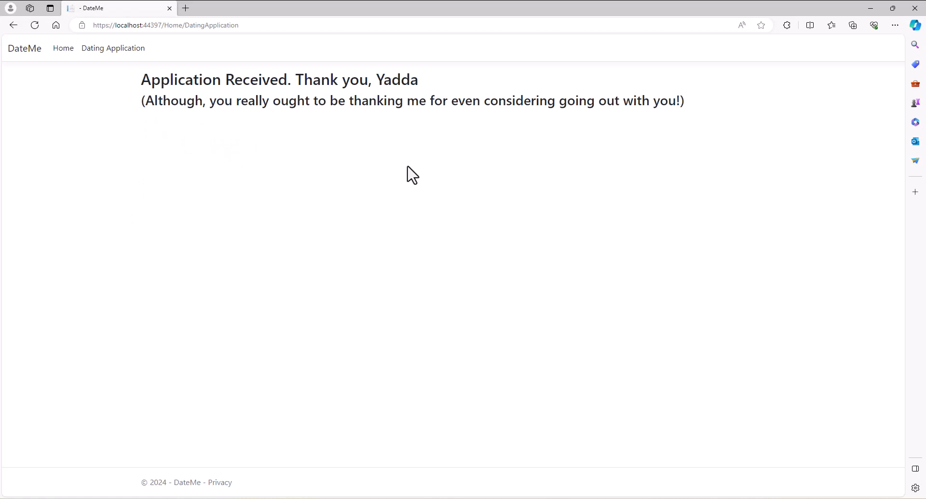
mouse_move(260, 336)
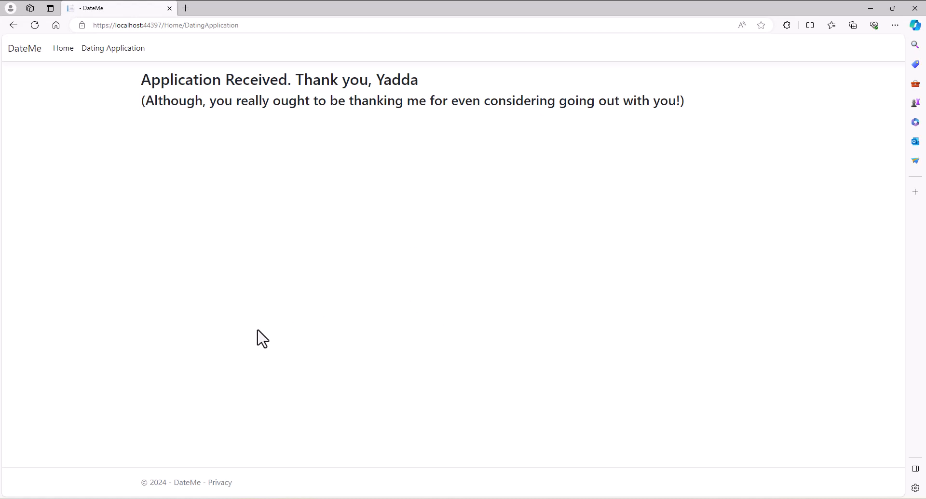
mouse_move(250, 338)
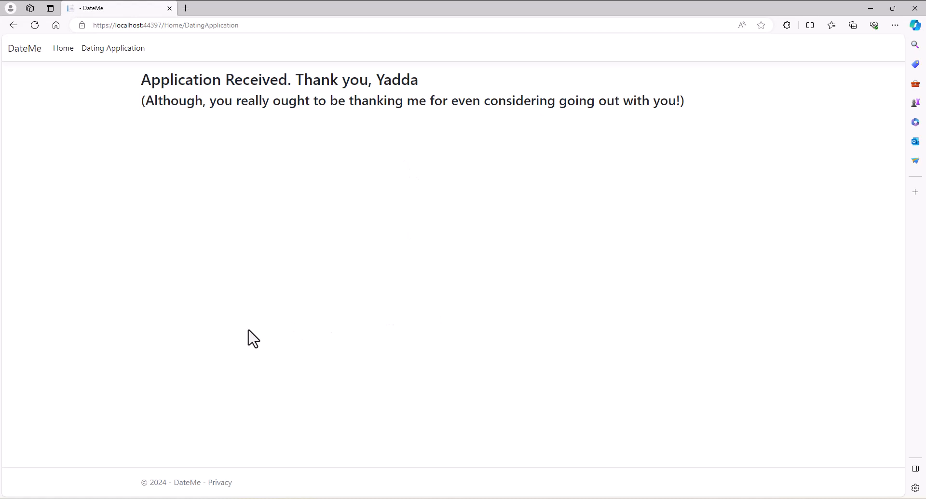
mouse_move(916, 8)
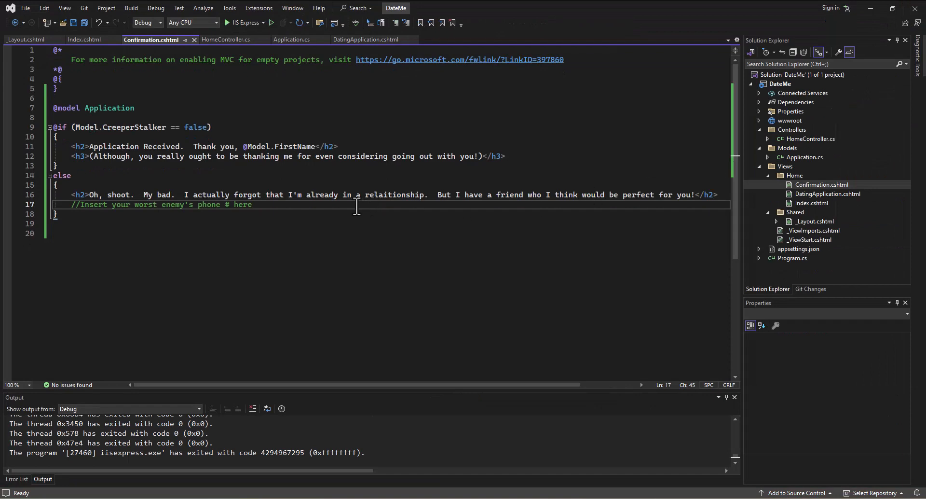
mouse_move(300, 208)
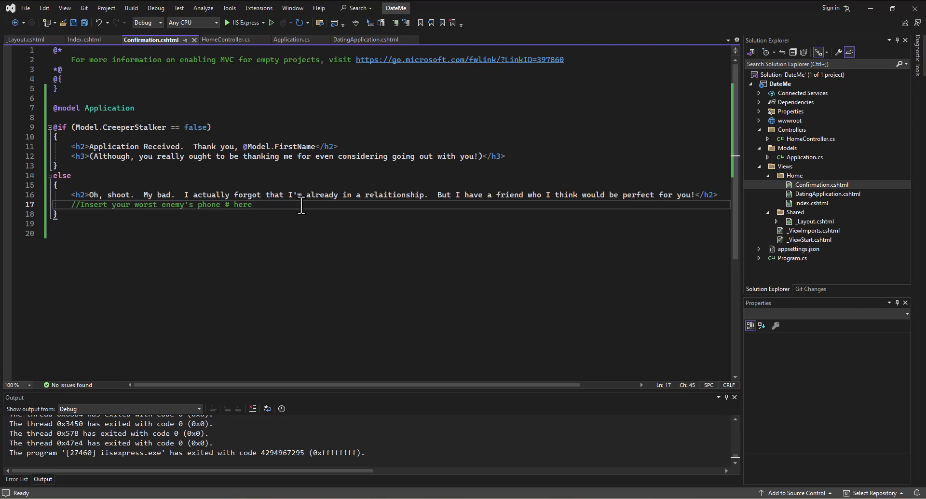
mouse_move(308, 216)
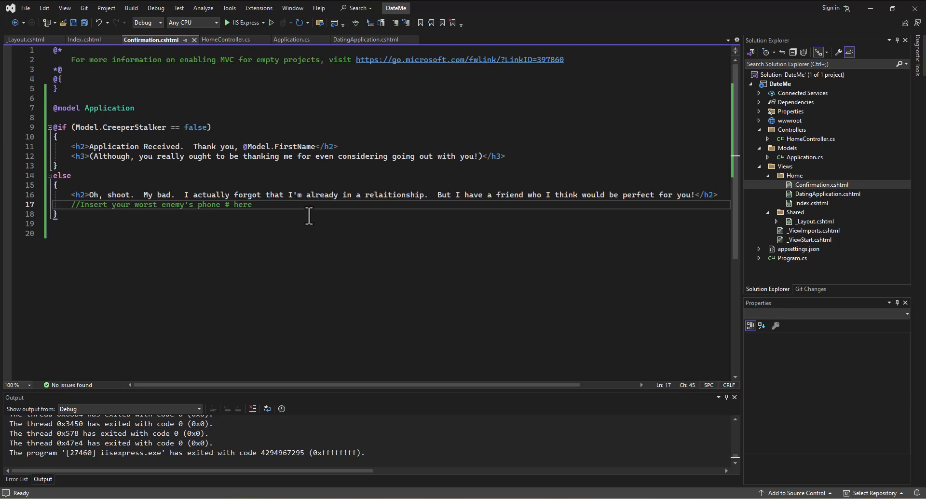
mouse_move(281, 244)
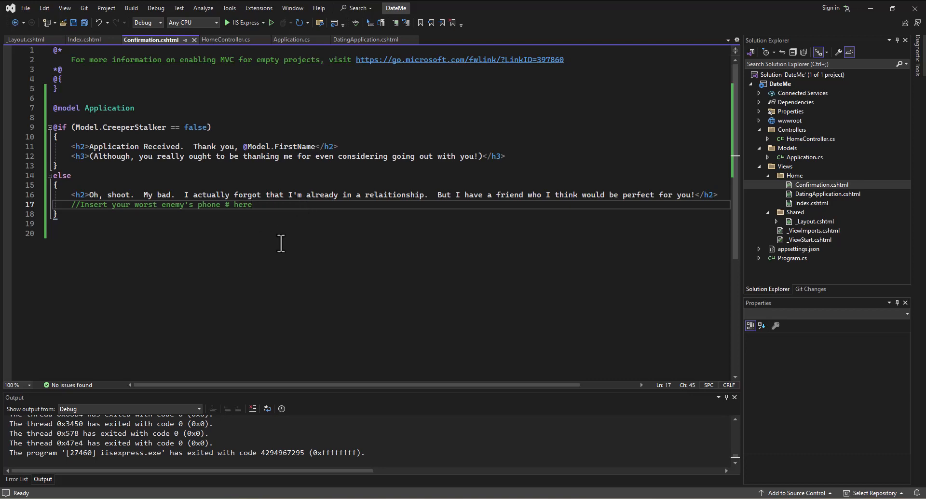